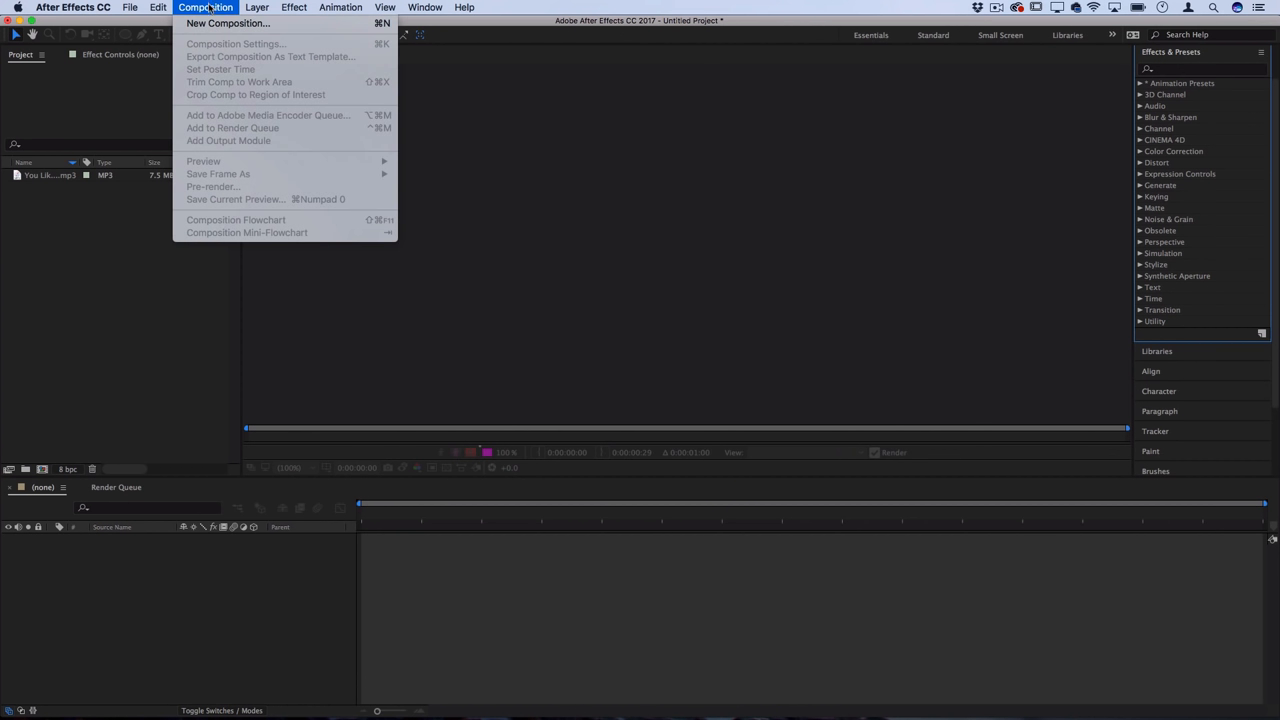
Step: Create an HDTV 1080 29.97 fps composition and add You Like It.mp3 as its layer
left_click(228, 23)
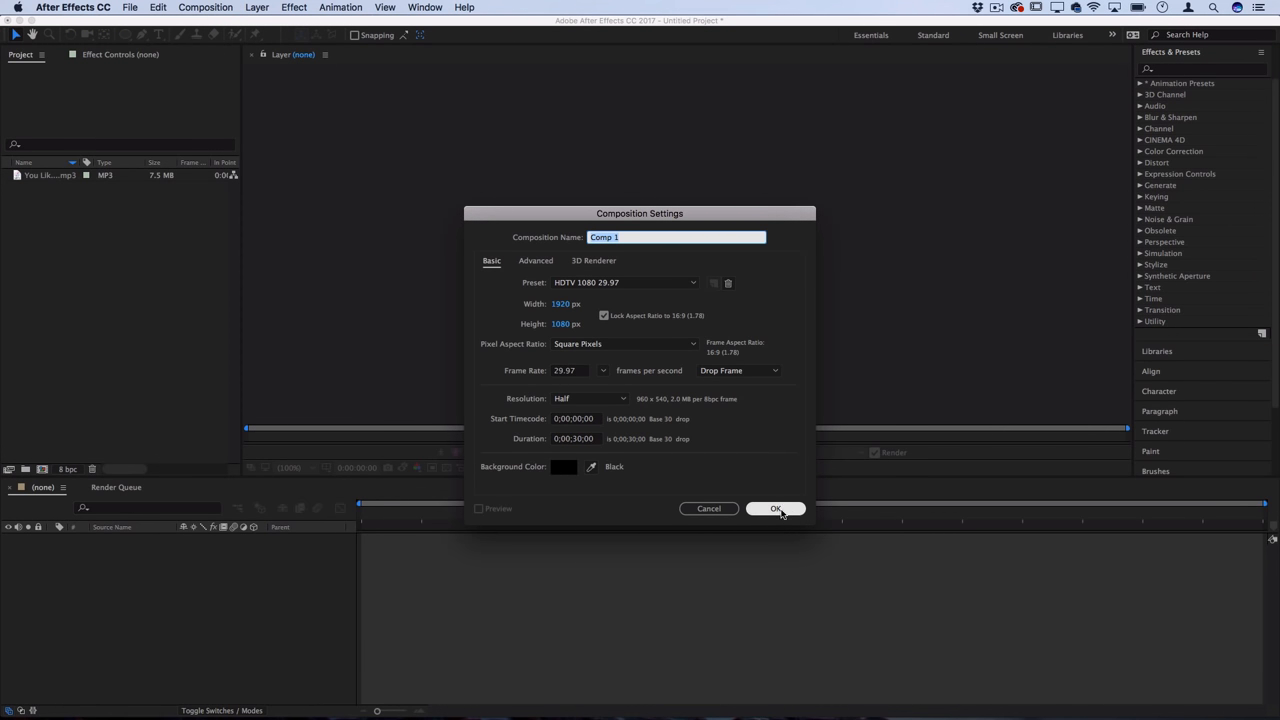
left_click(776, 508)
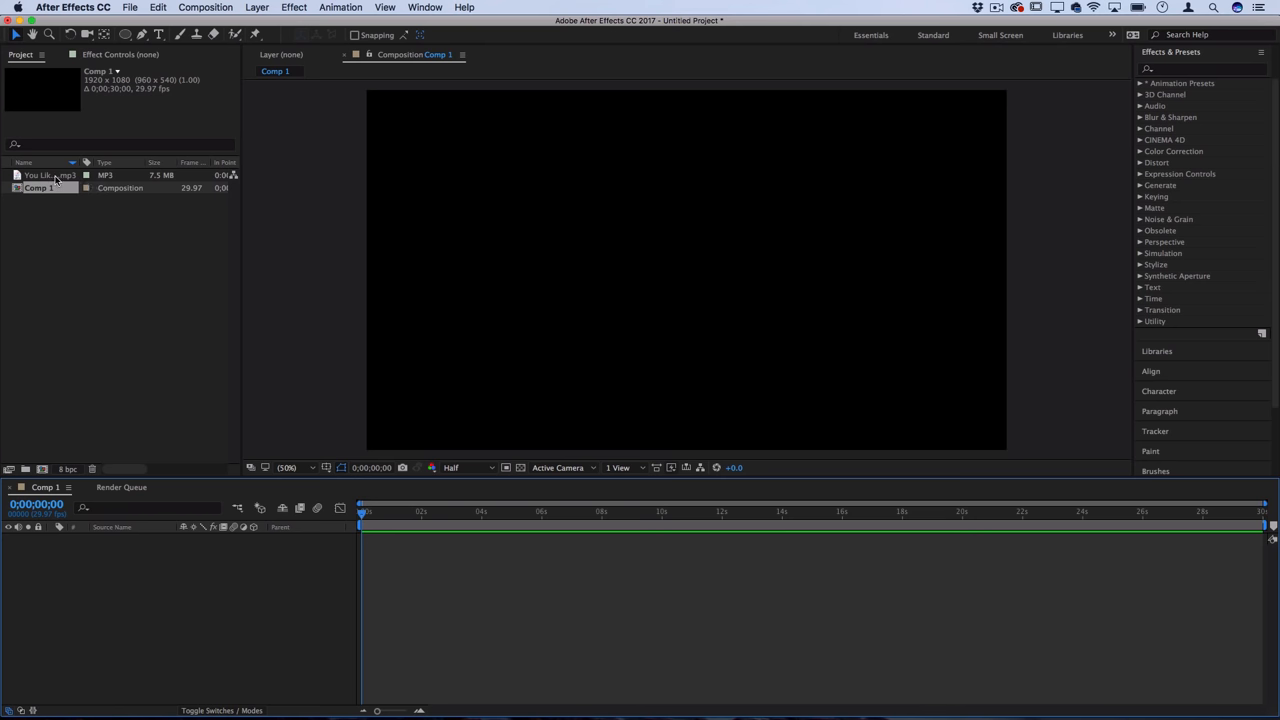
left_click(48, 175)
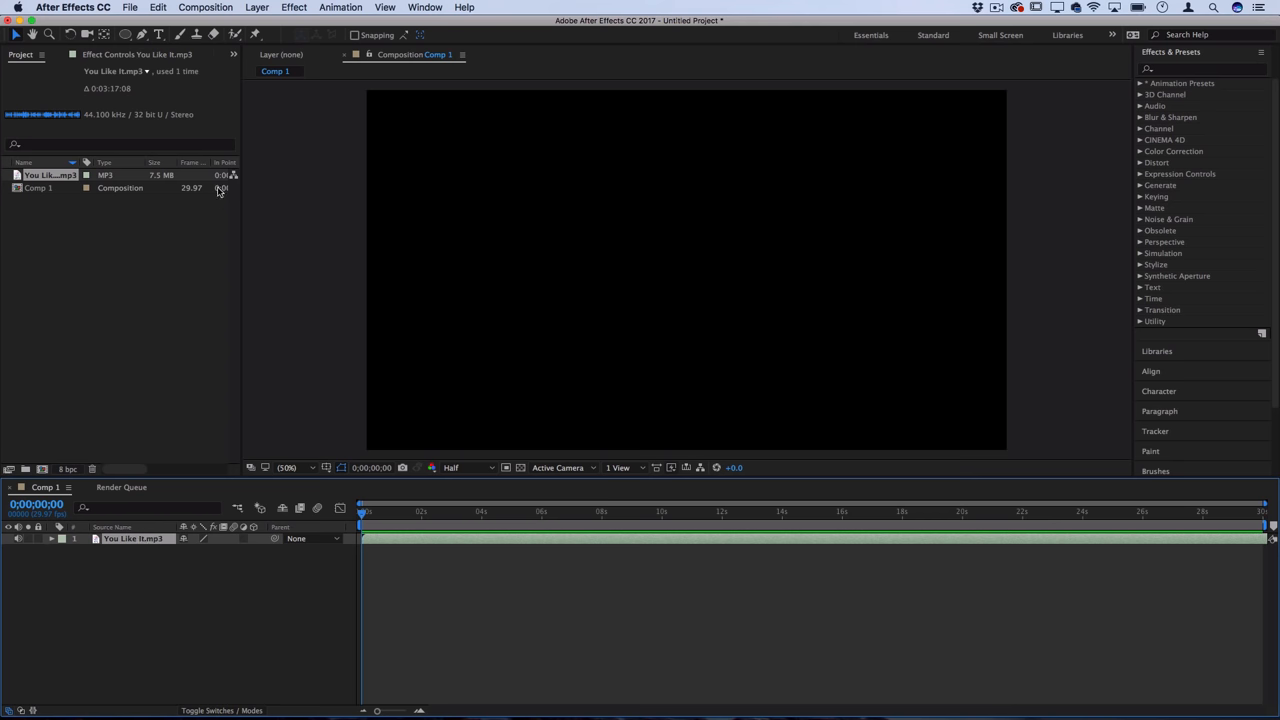
left_click(256, 7)
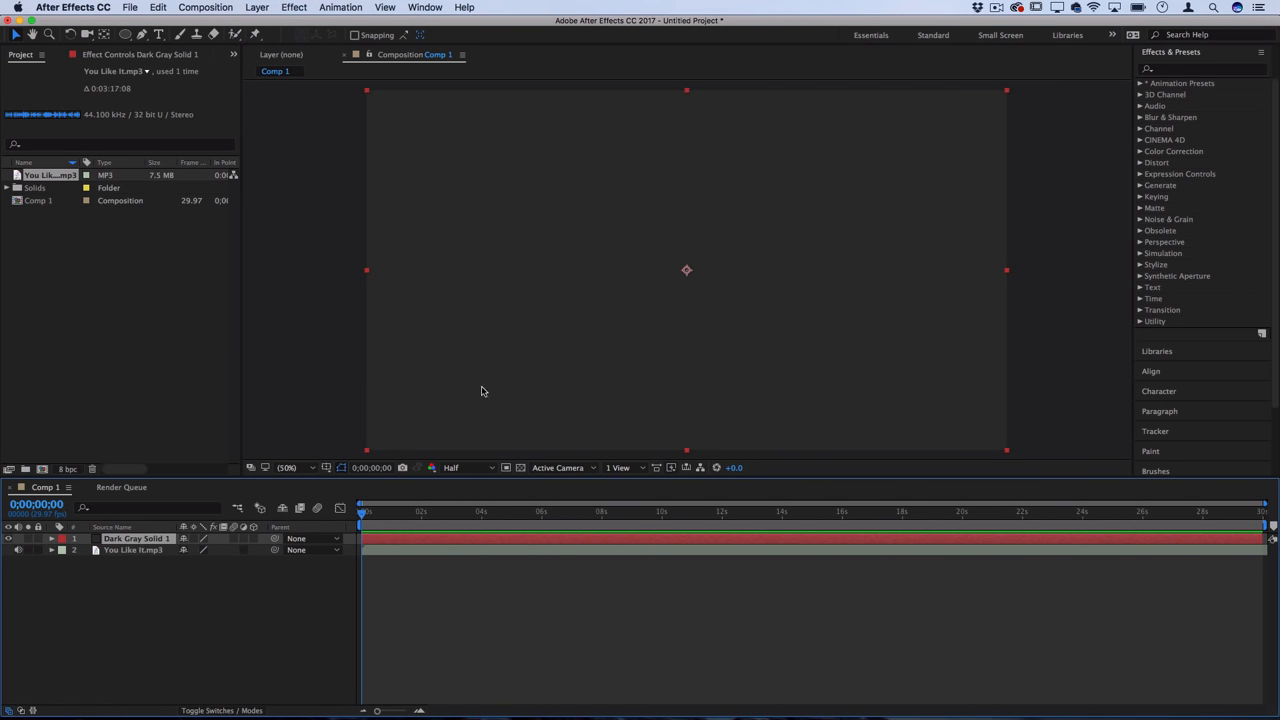
Step: Apply an audio visualizer effect to the solid, driven by the You Like It.mp3 track
left_click(294, 7)
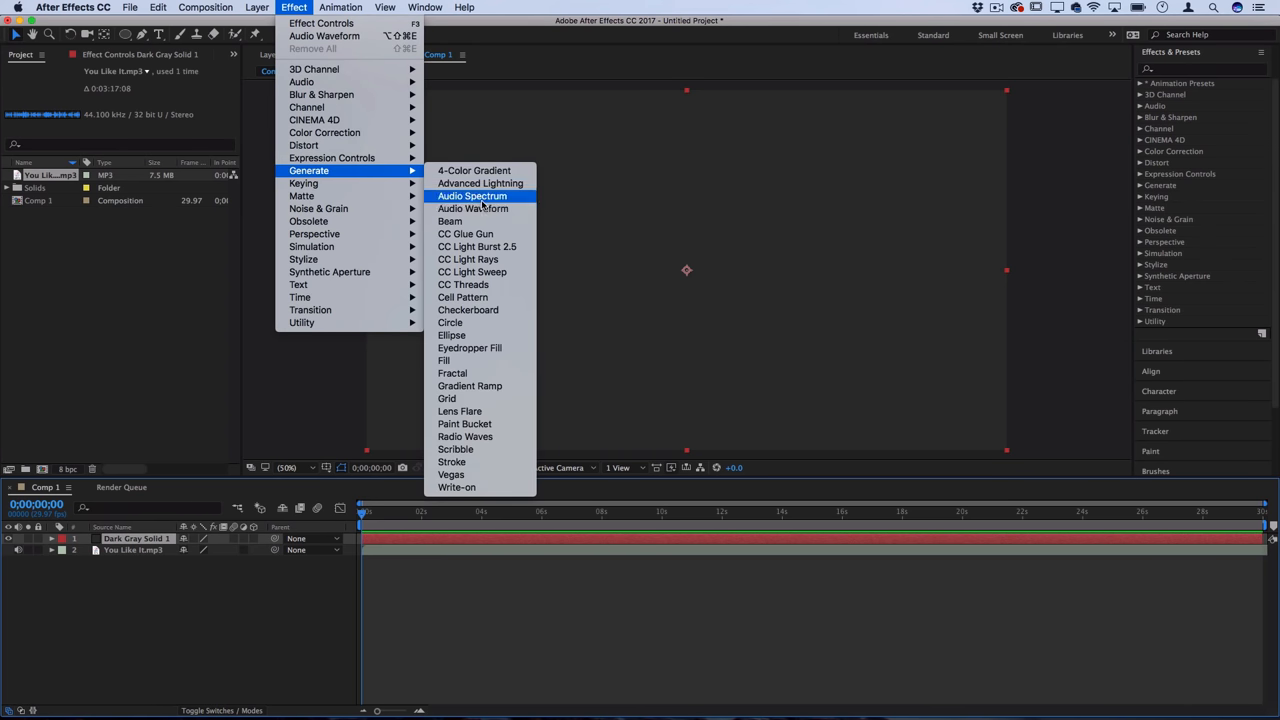
mouse_move(505, 198)
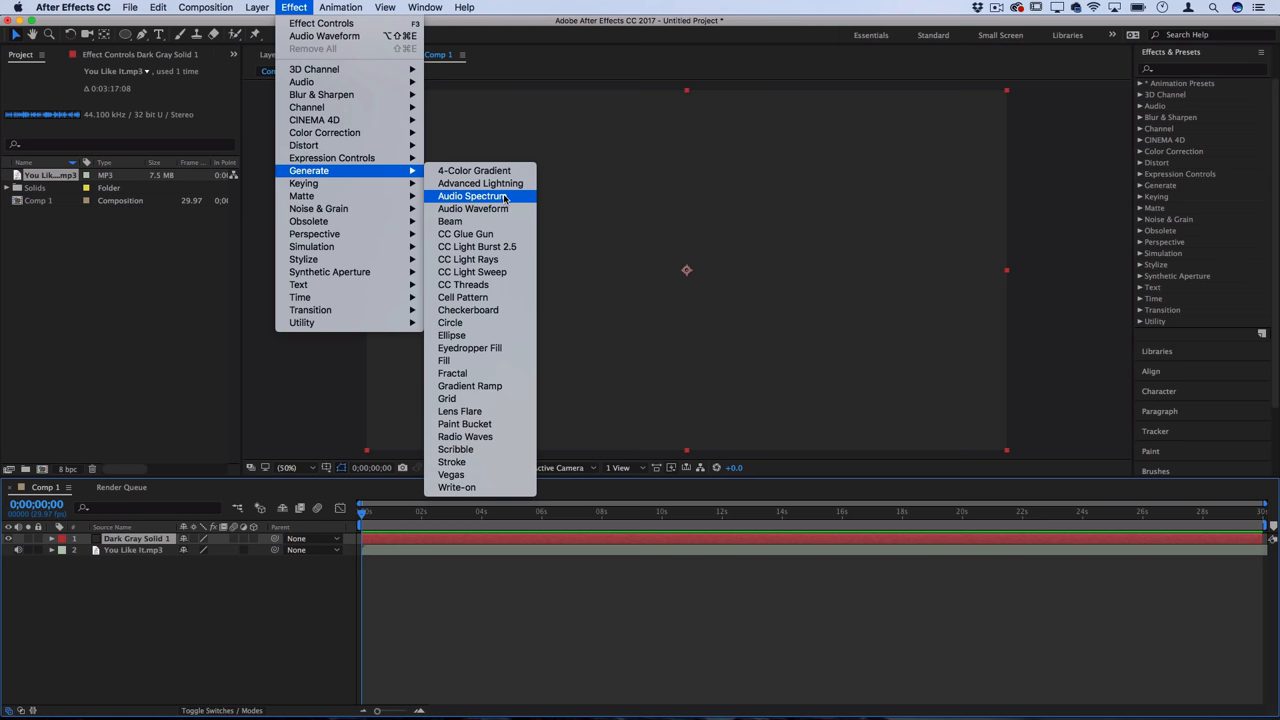
left_click(473, 195)
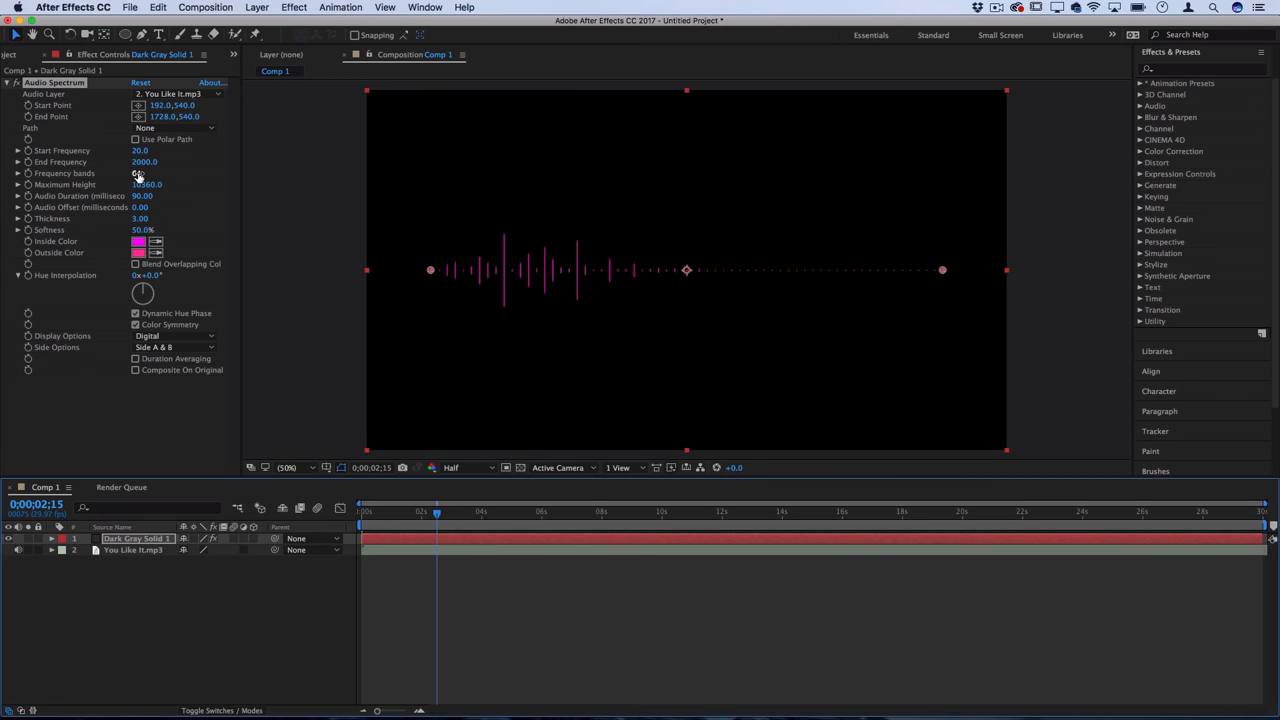
key("cmd")
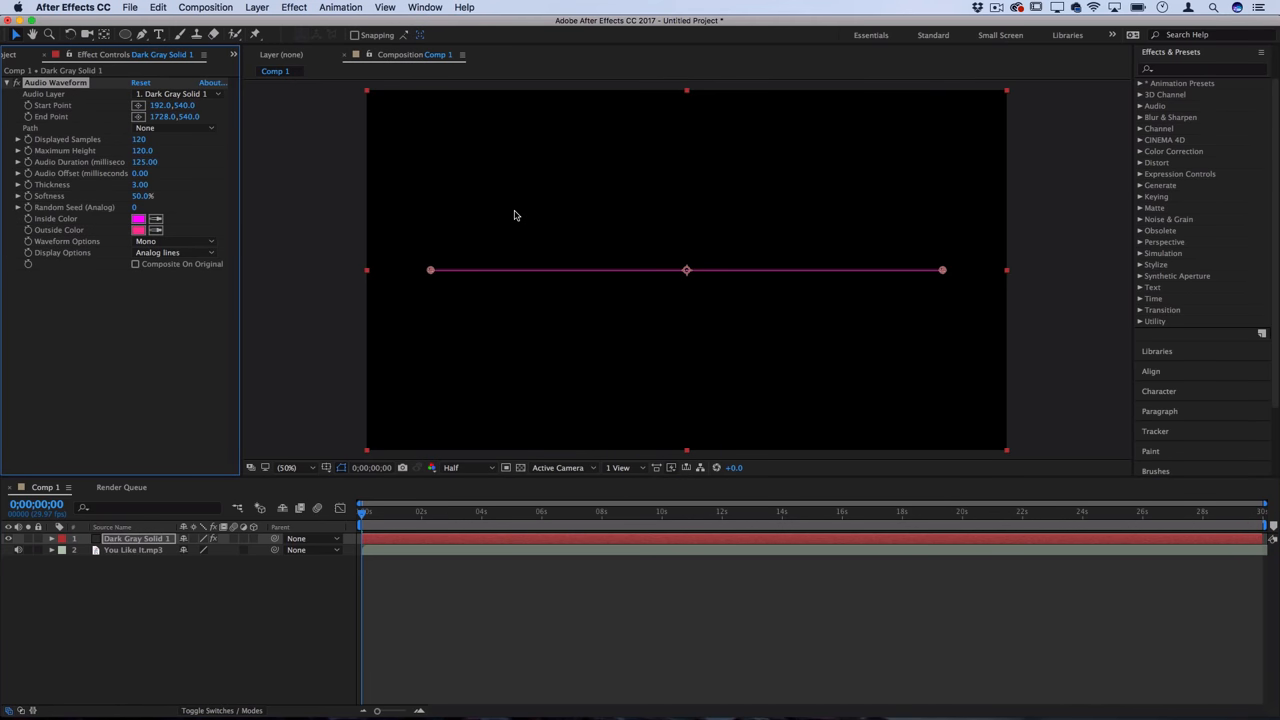
left_click(535, 511)
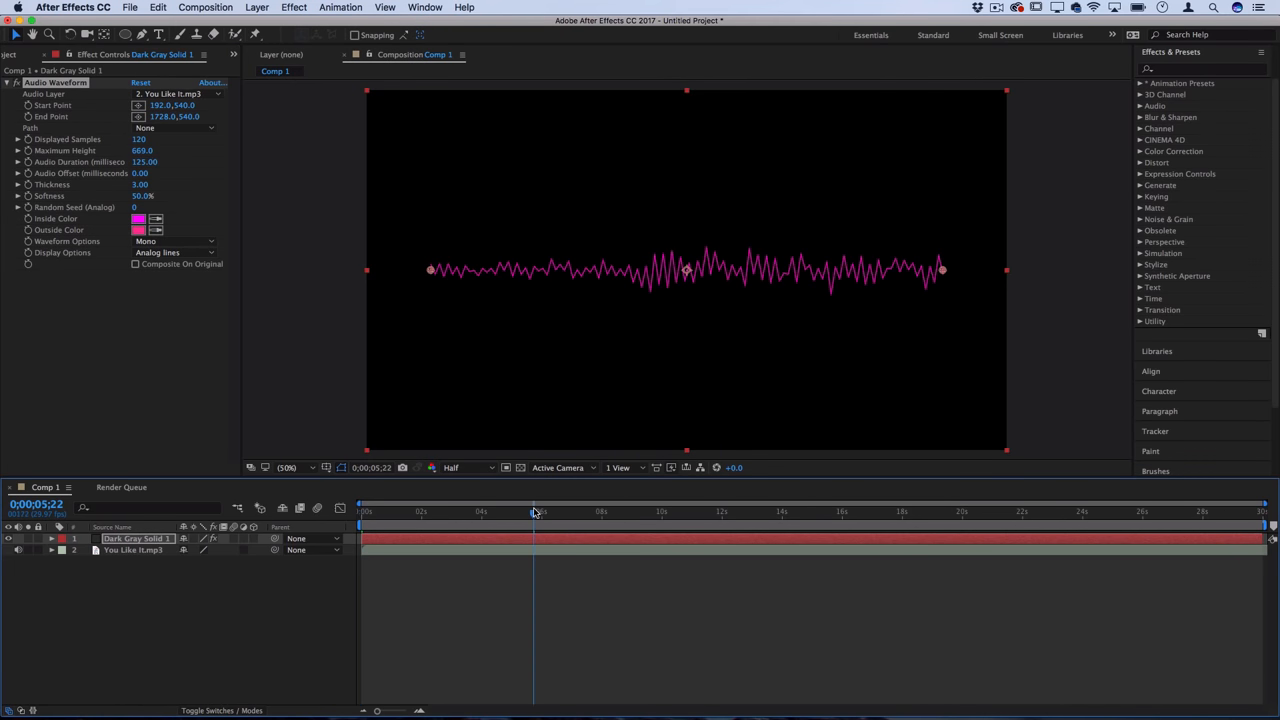
left_click(294, 7)
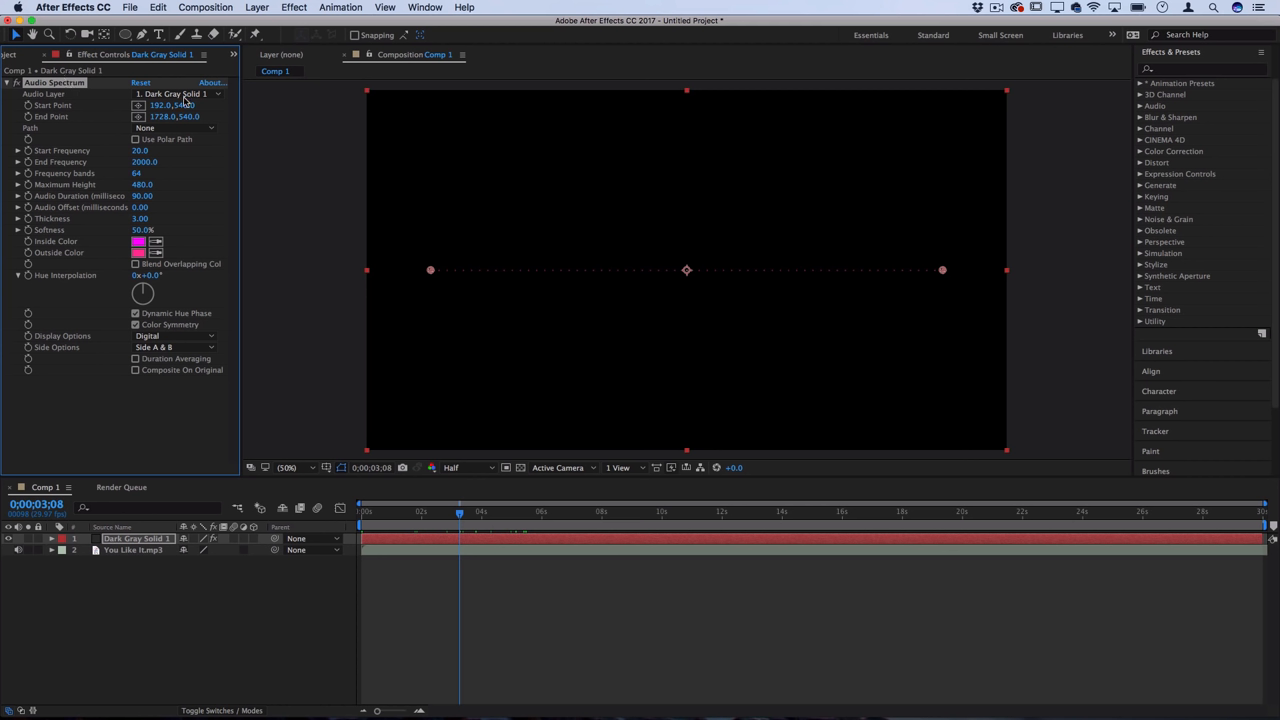
Step: Set Audio Layer to You Like It.mp3 and stretch Start/End Points to x 65 and 1896
left_click(180, 93)
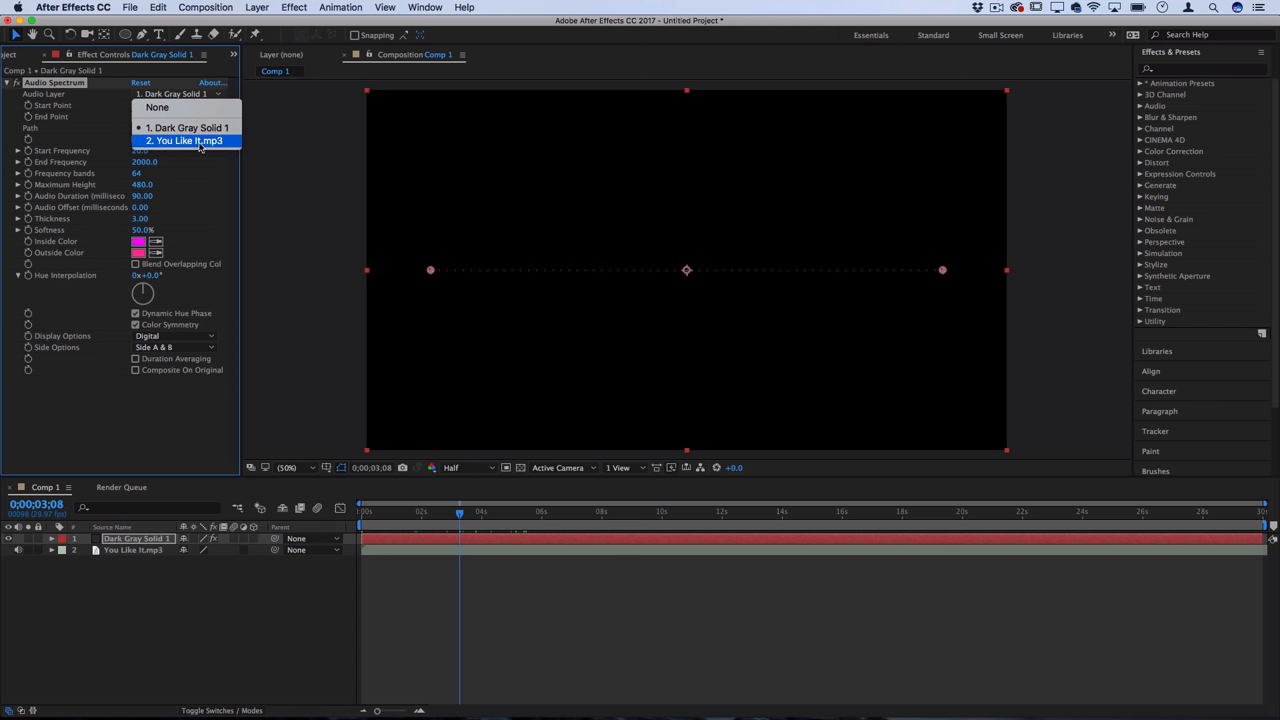
left_click(187, 140)
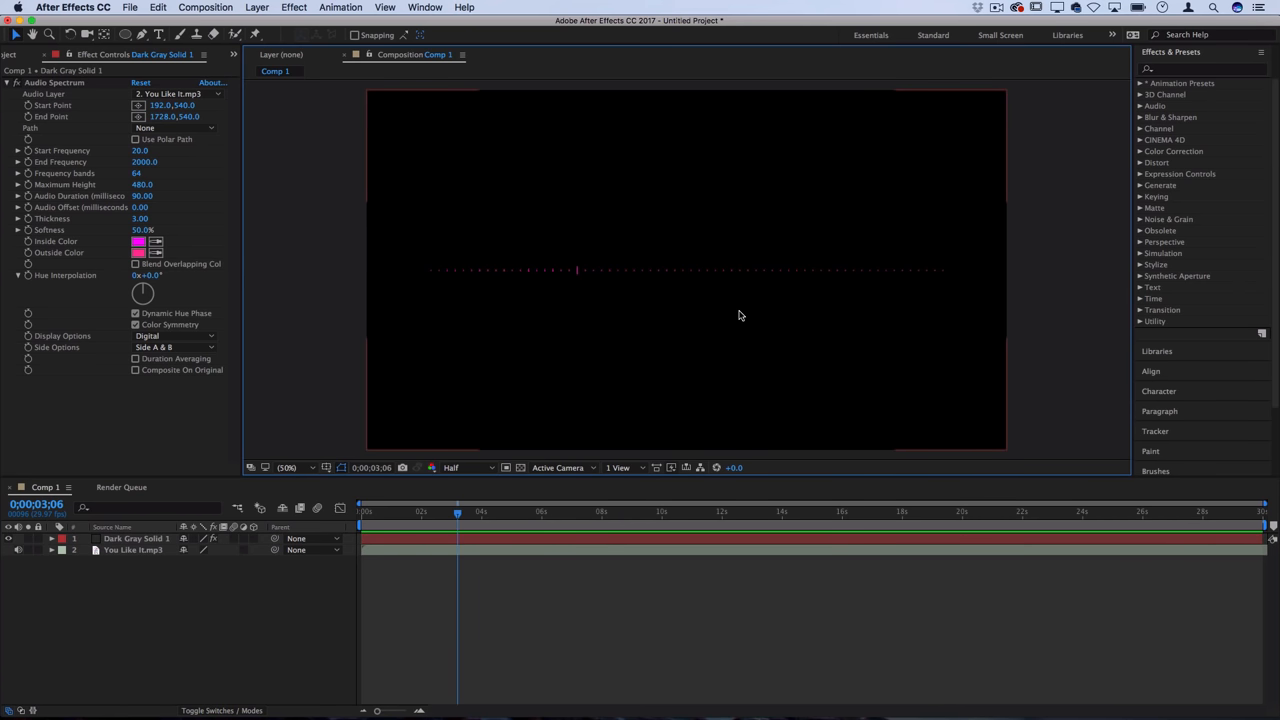
mouse_move(78, 238)
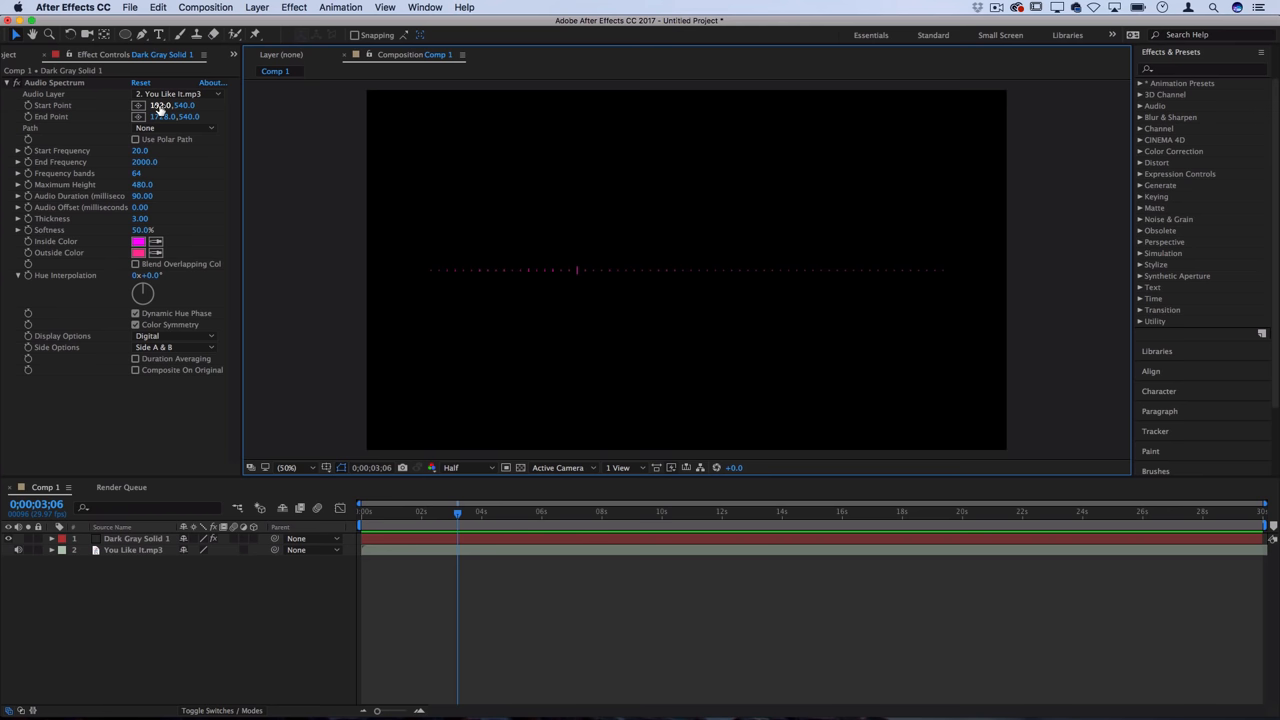
left_click_drag(165, 105, 155, 105)
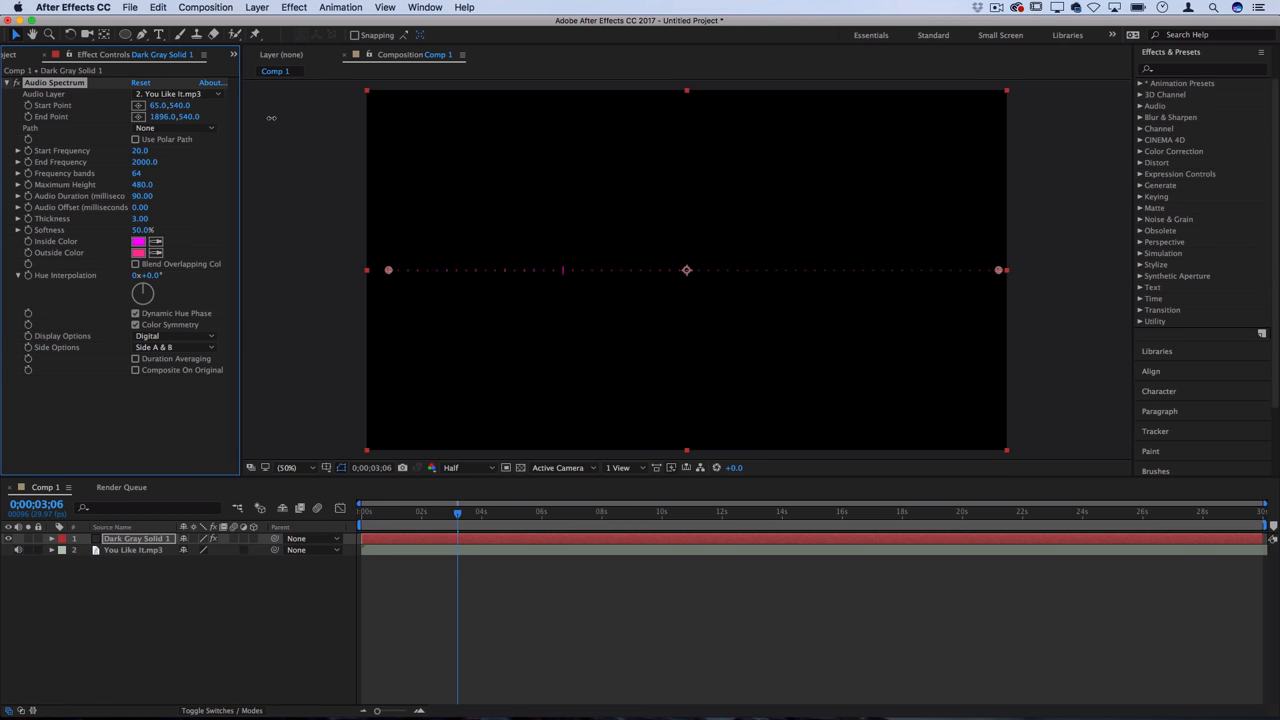
left_click_drag(1007, 270, 997, 348)
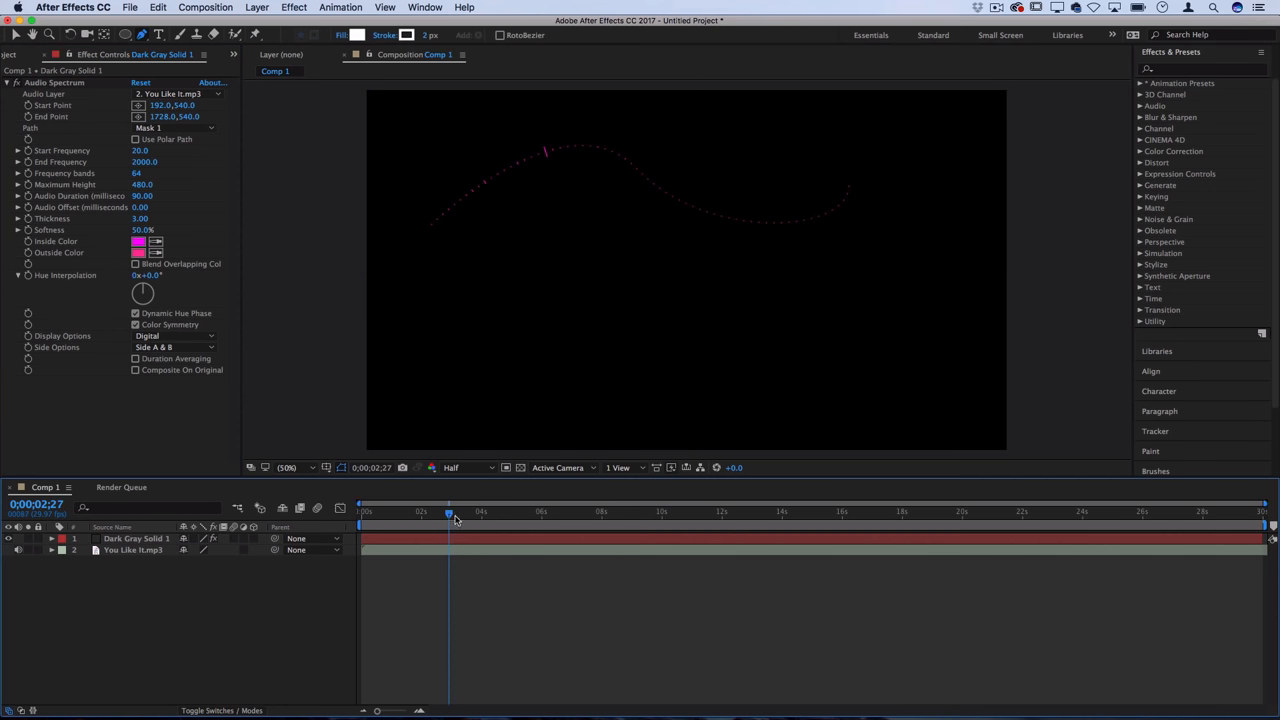
Step: Scrub the song to preview the bars, then set the spectrum Path back to None
left_click_drag(449, 511, 610, 511)
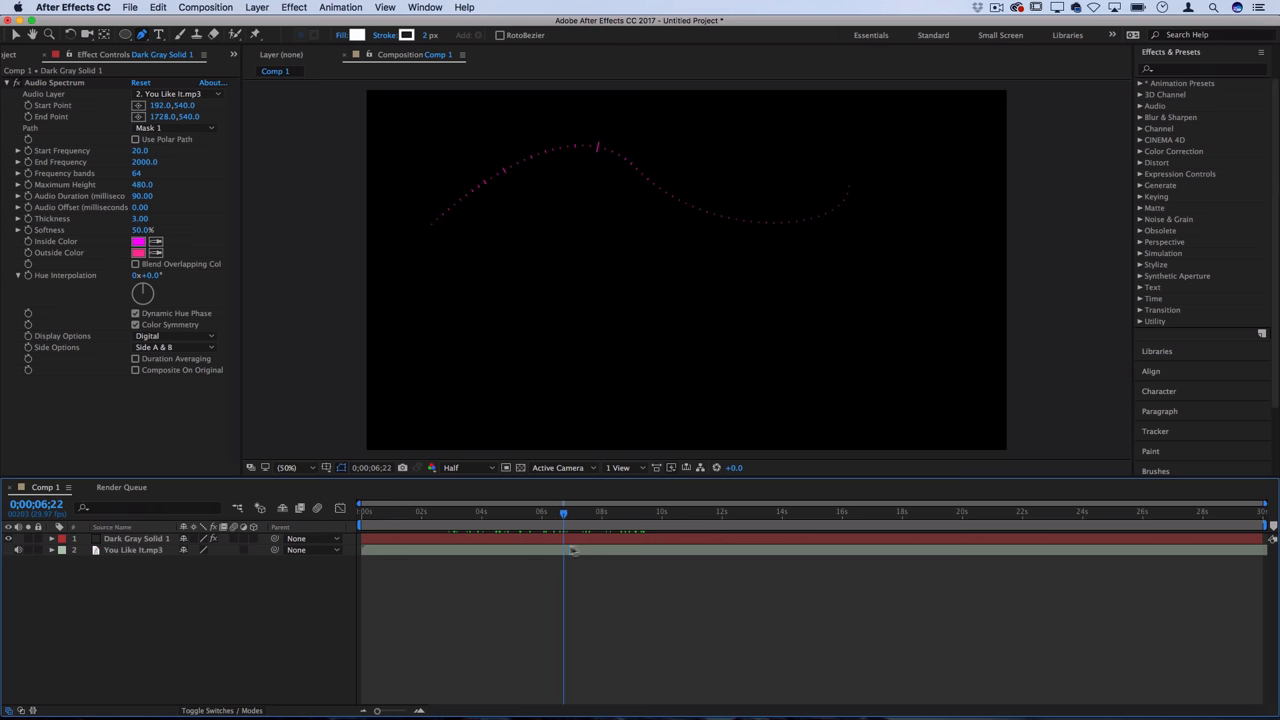
left_click(543, 511)
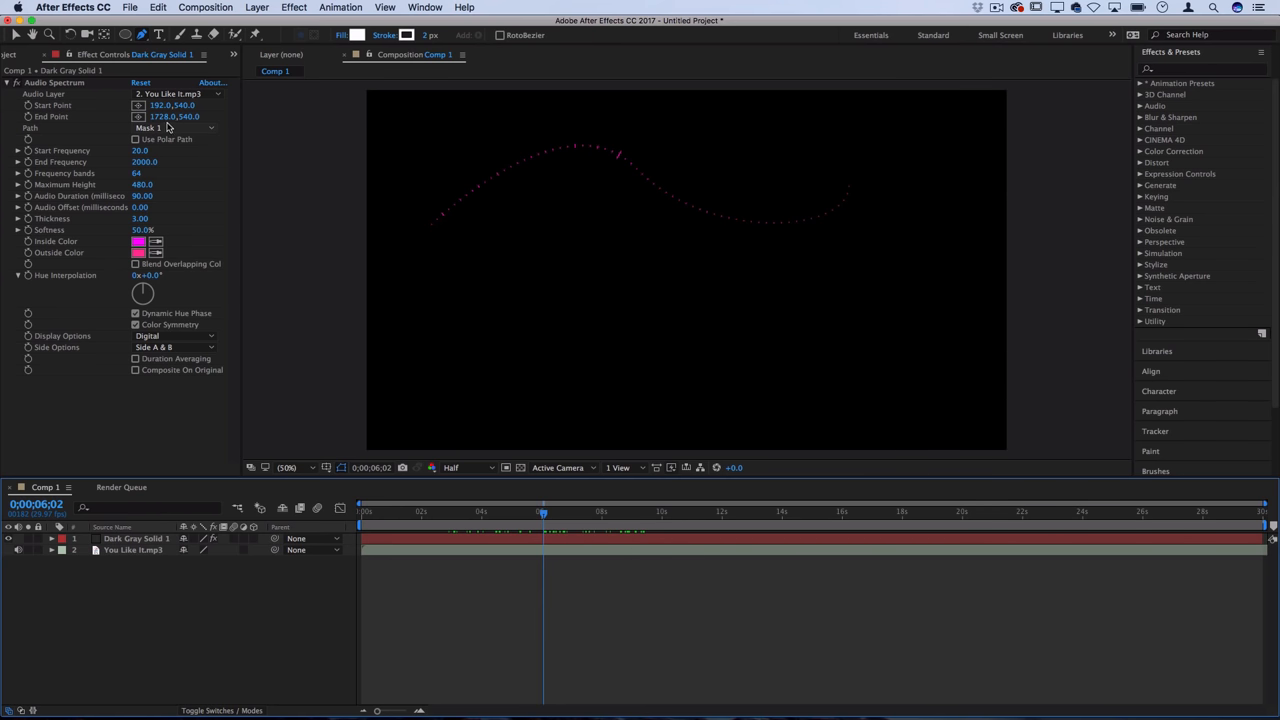
left_click(175, 128)
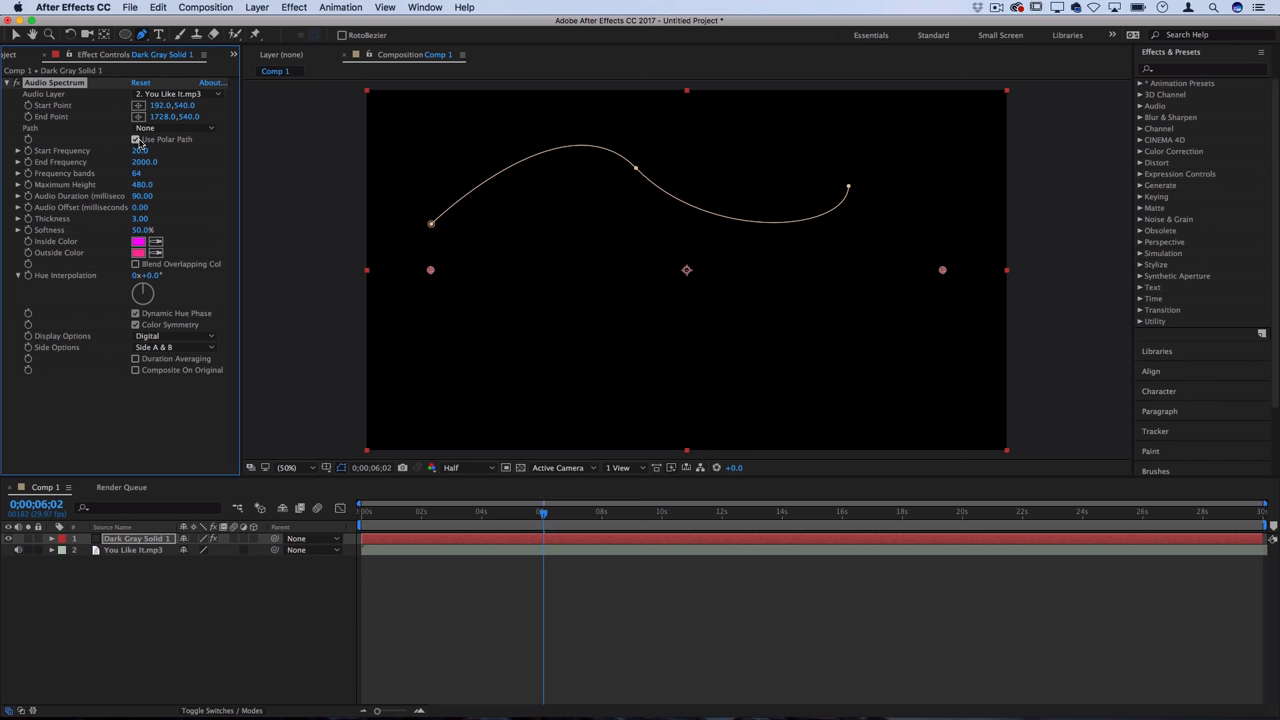
left_click(135, 139)
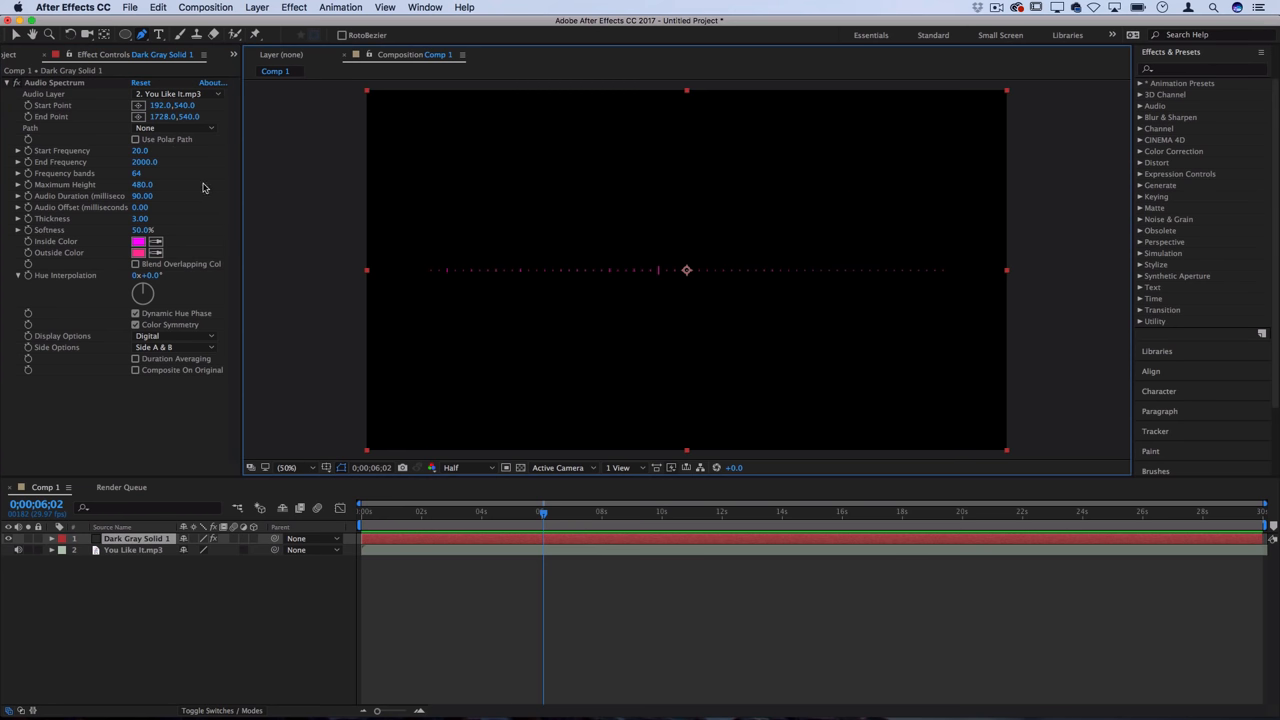
mouse_move(90, 163)
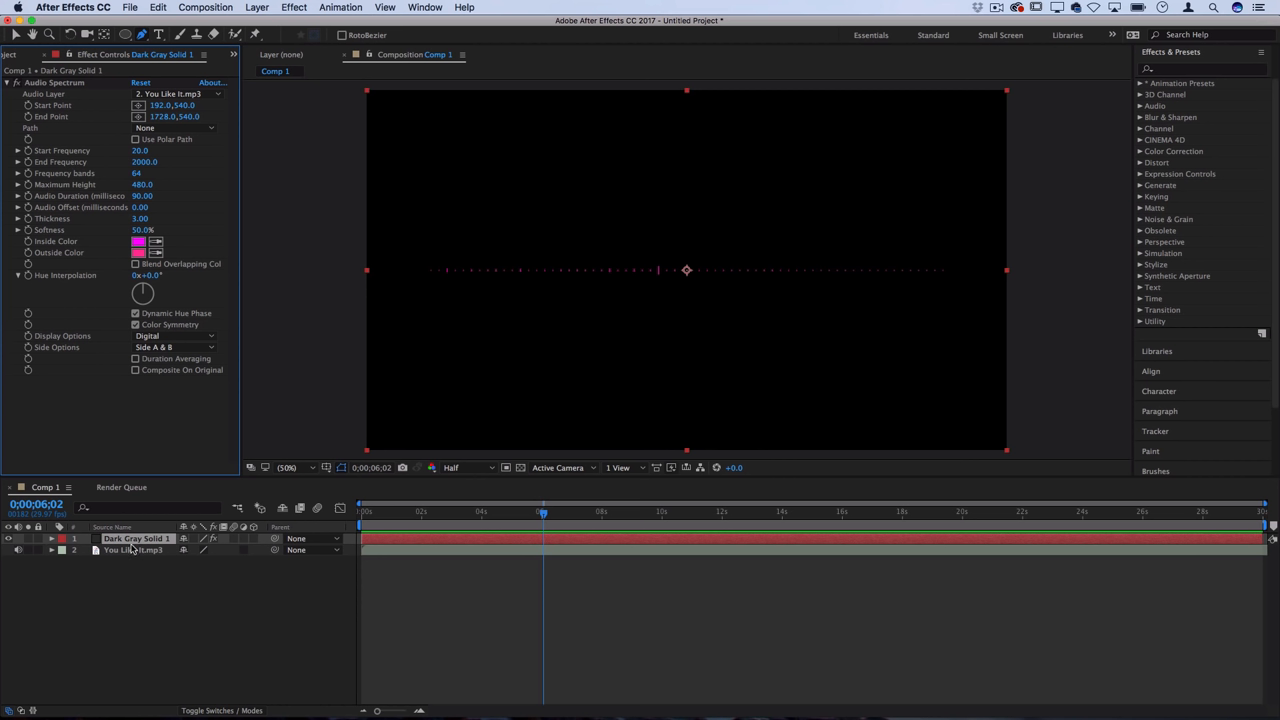
mouse_move(646, 267)
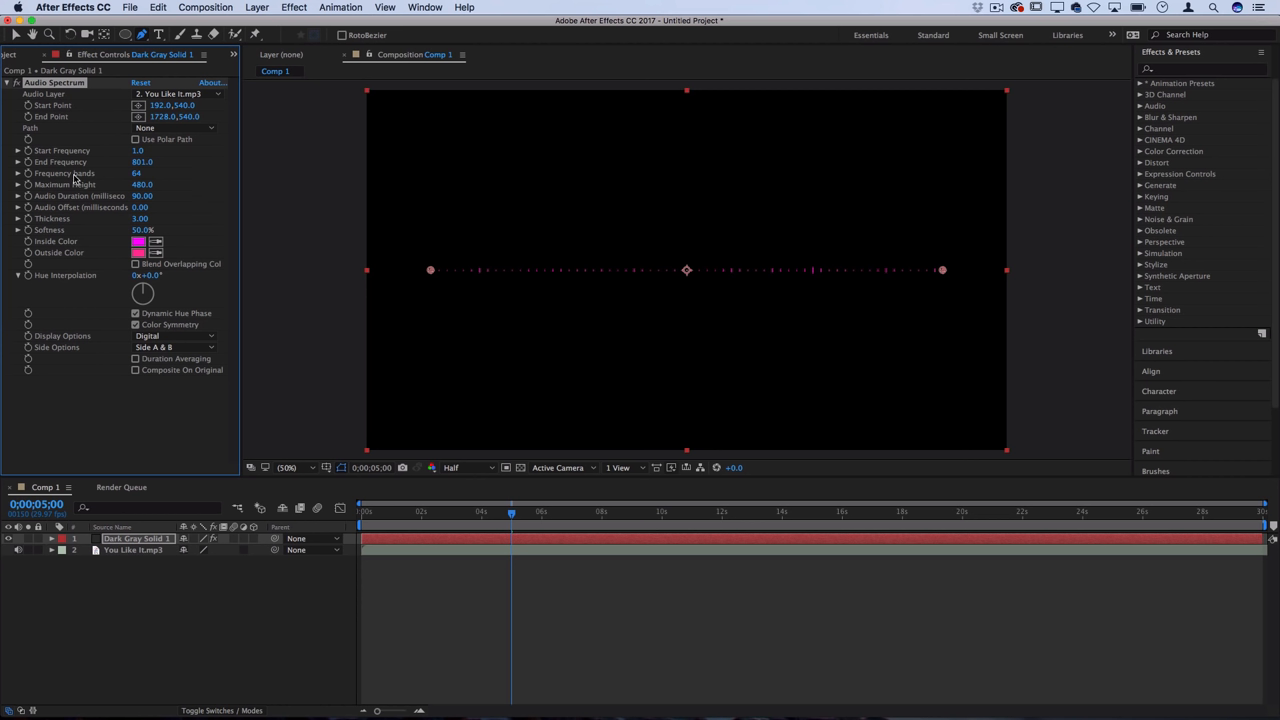
mouse_move(189, 176)
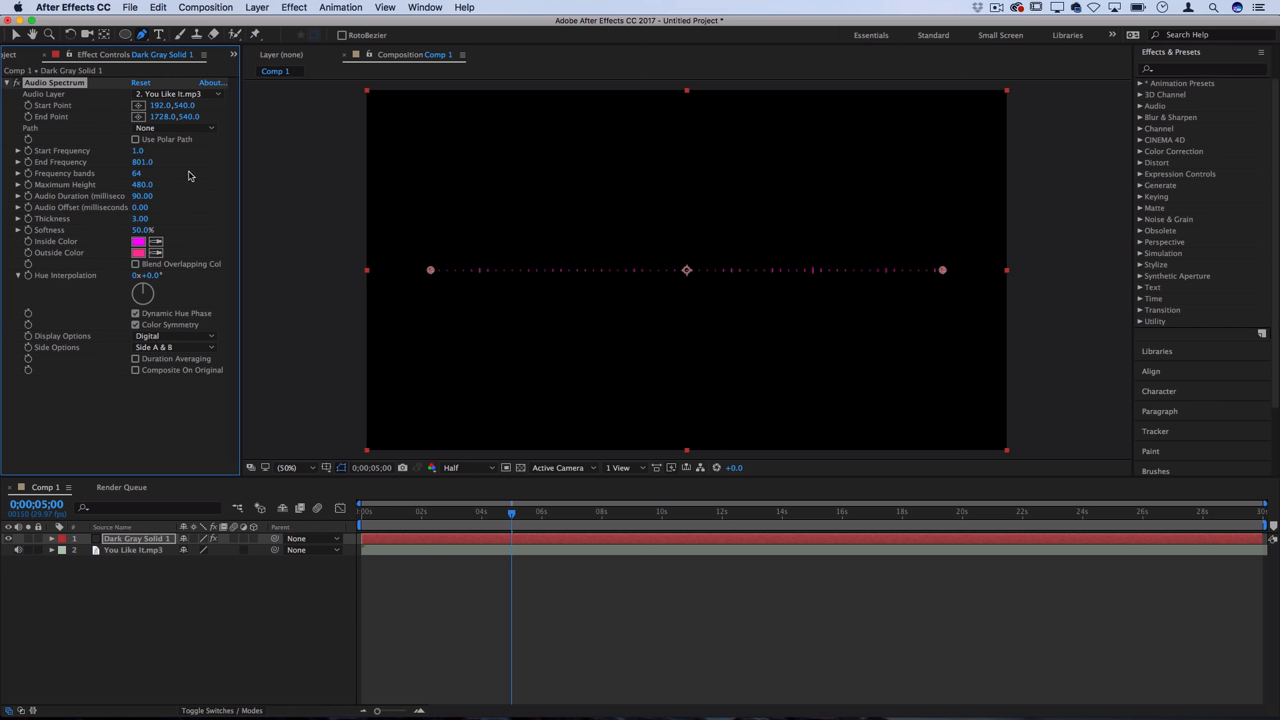
mouse_move(677, 282)
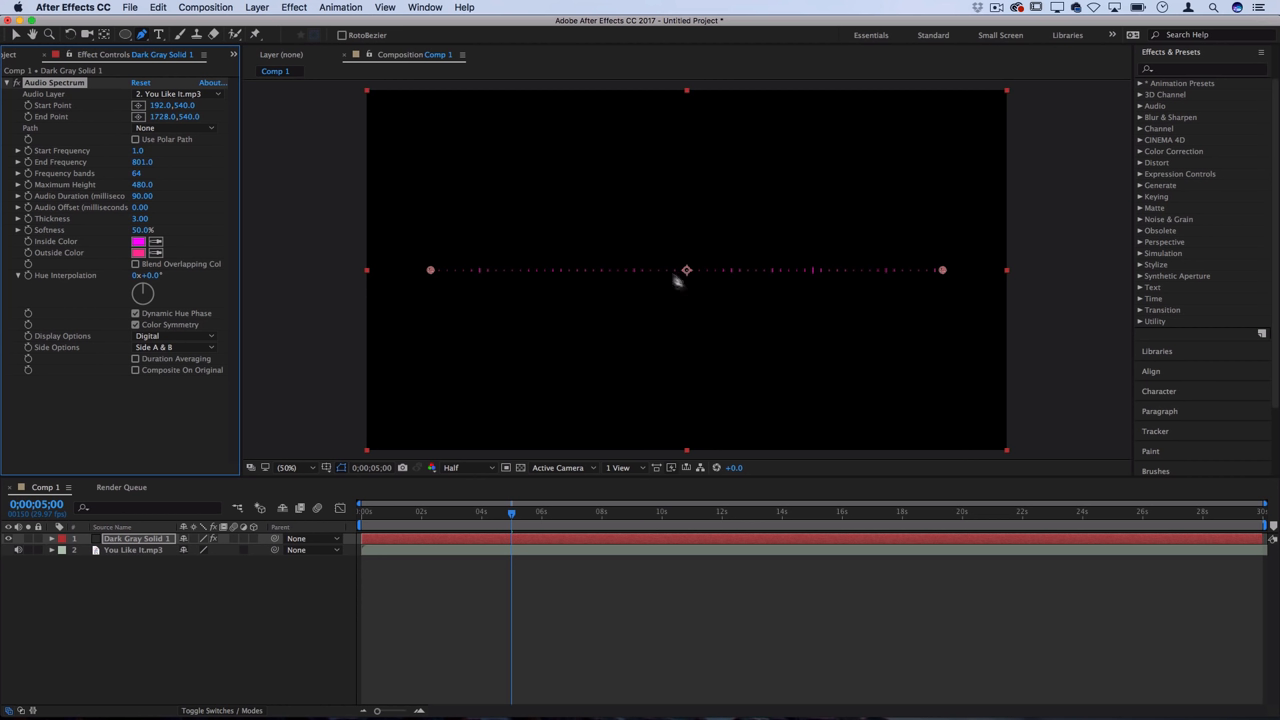
mouse_move(137, 173)
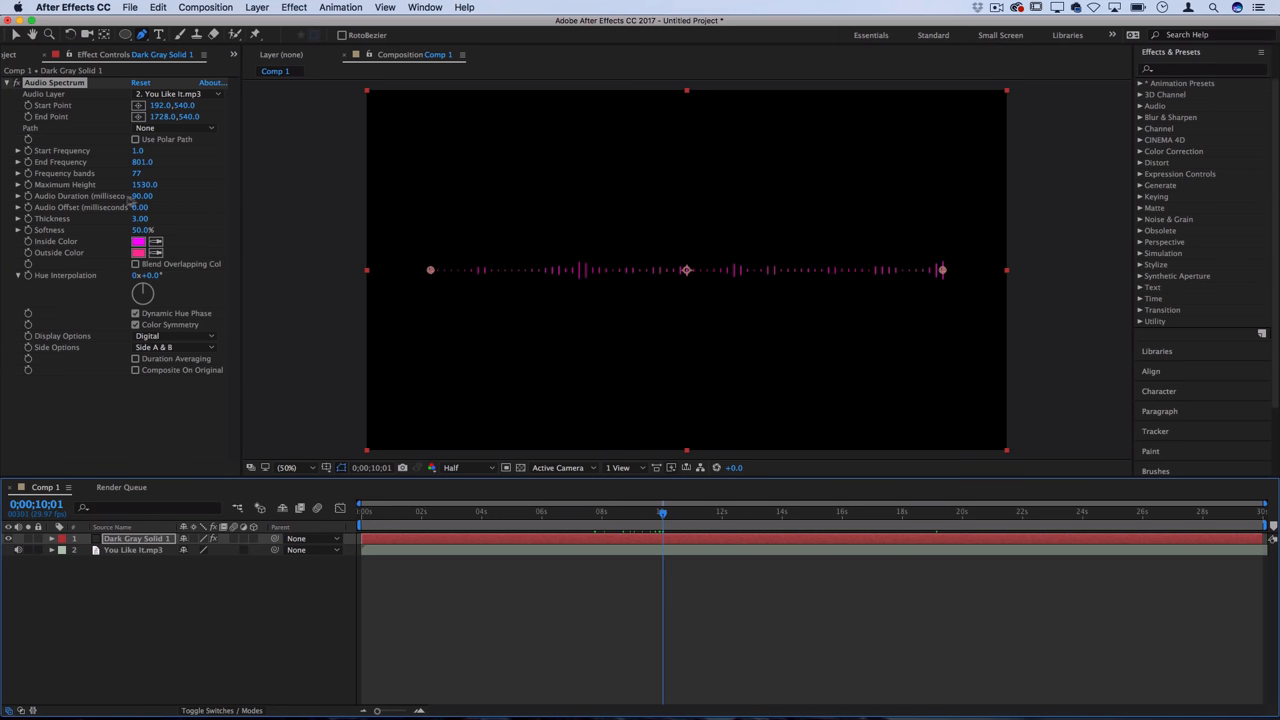
mouse_move(960, 260)
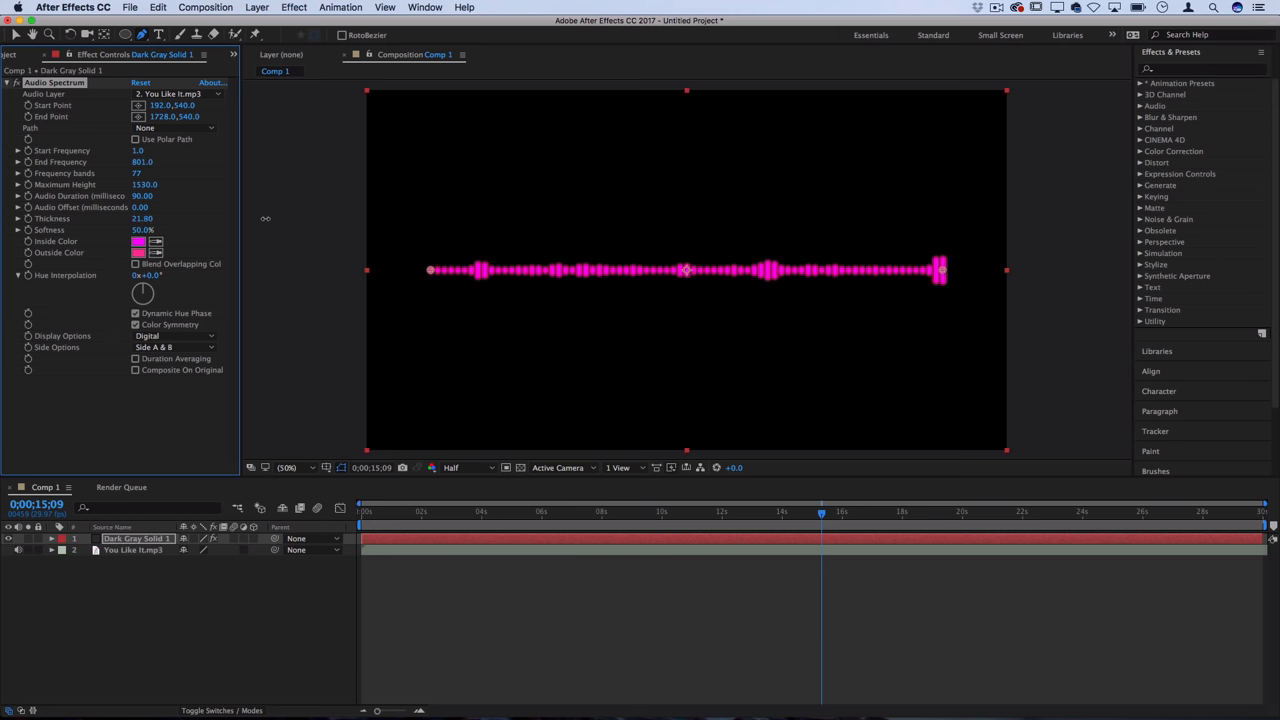
Step: Set the Audio Spectrum Softness to 46%
left_click(142, 218)
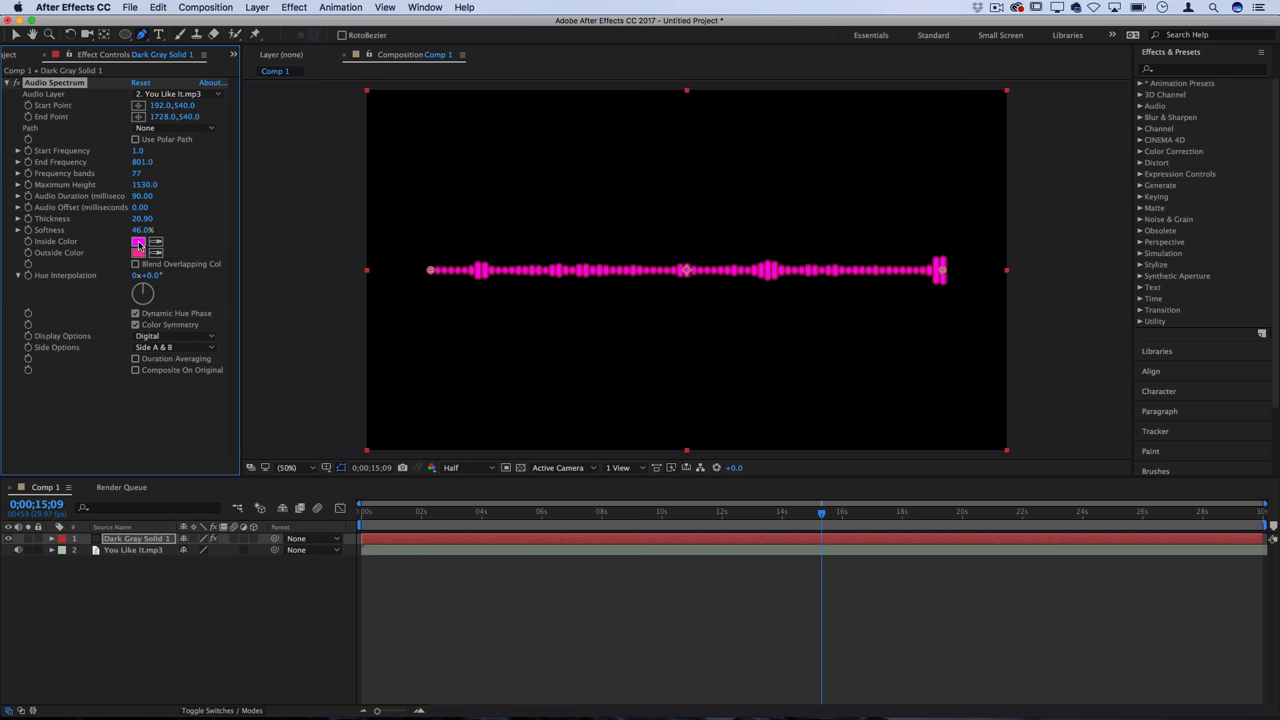
Step: Color the bars blue-to-cyan, End Frequency 701, Thickness 14.6, Softness 24%, hue phase off
left_click(138, 241)
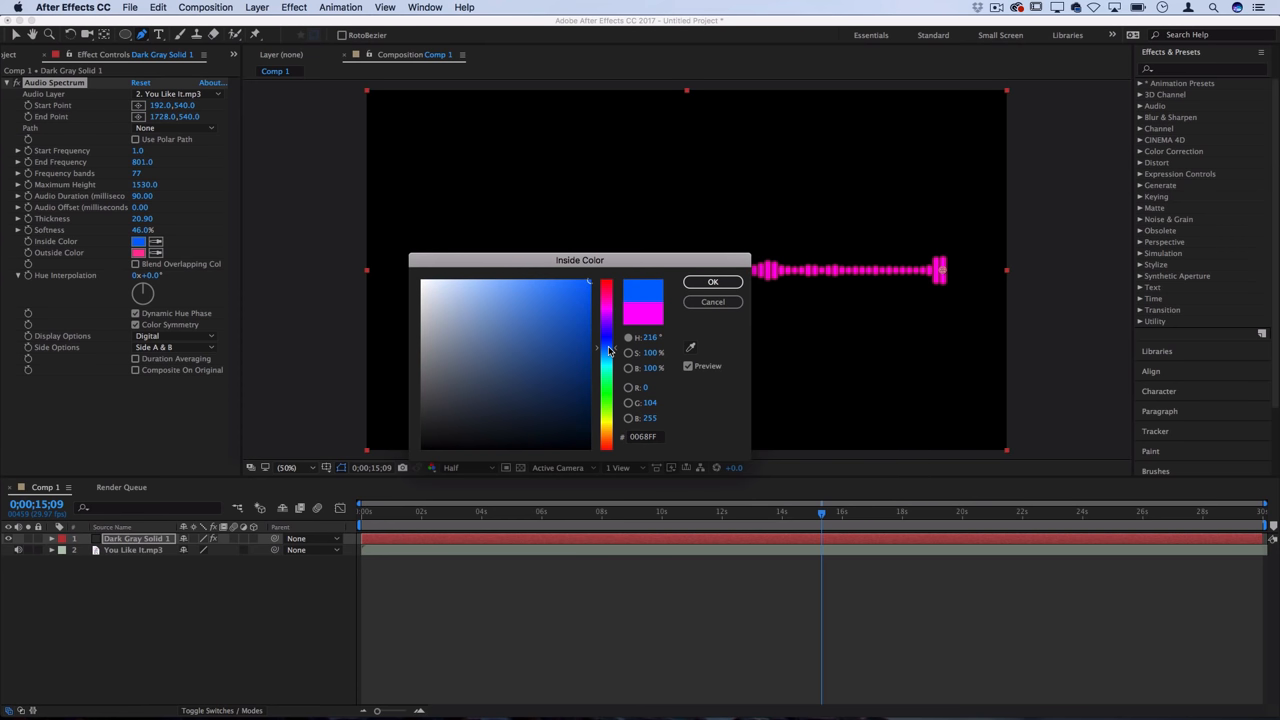
left_click(564, 278)
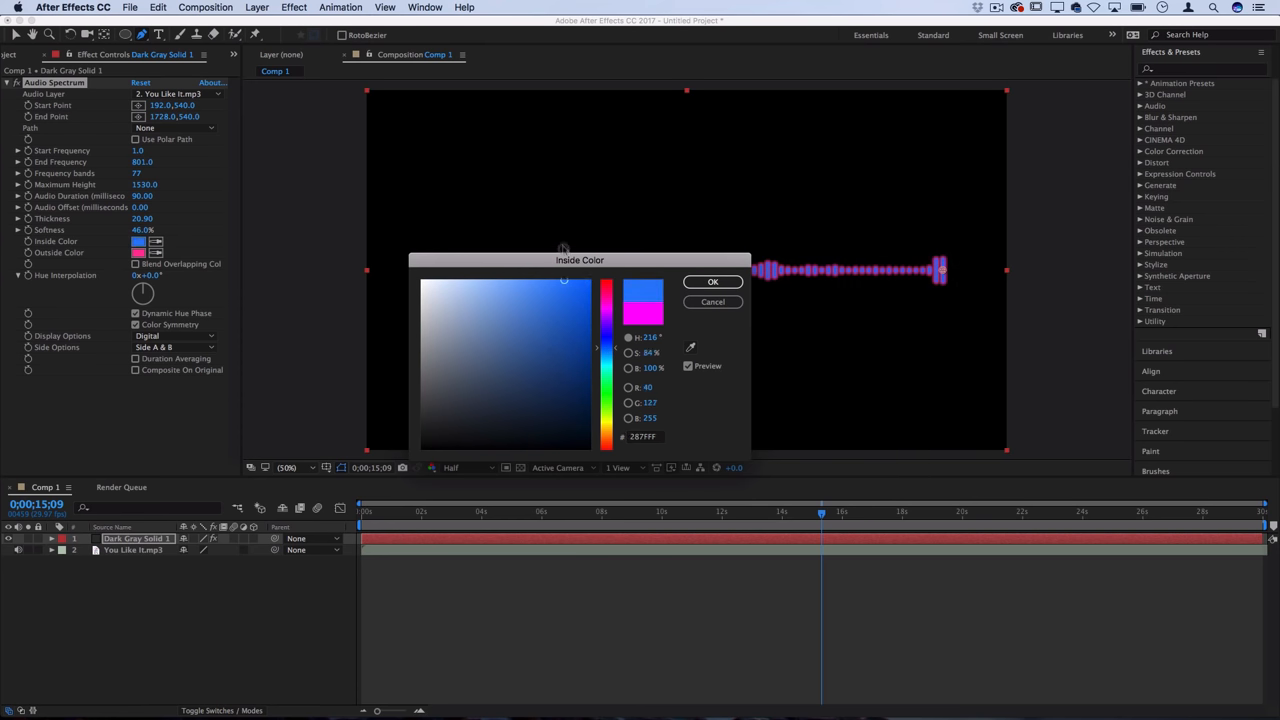
left_click(138, 252)
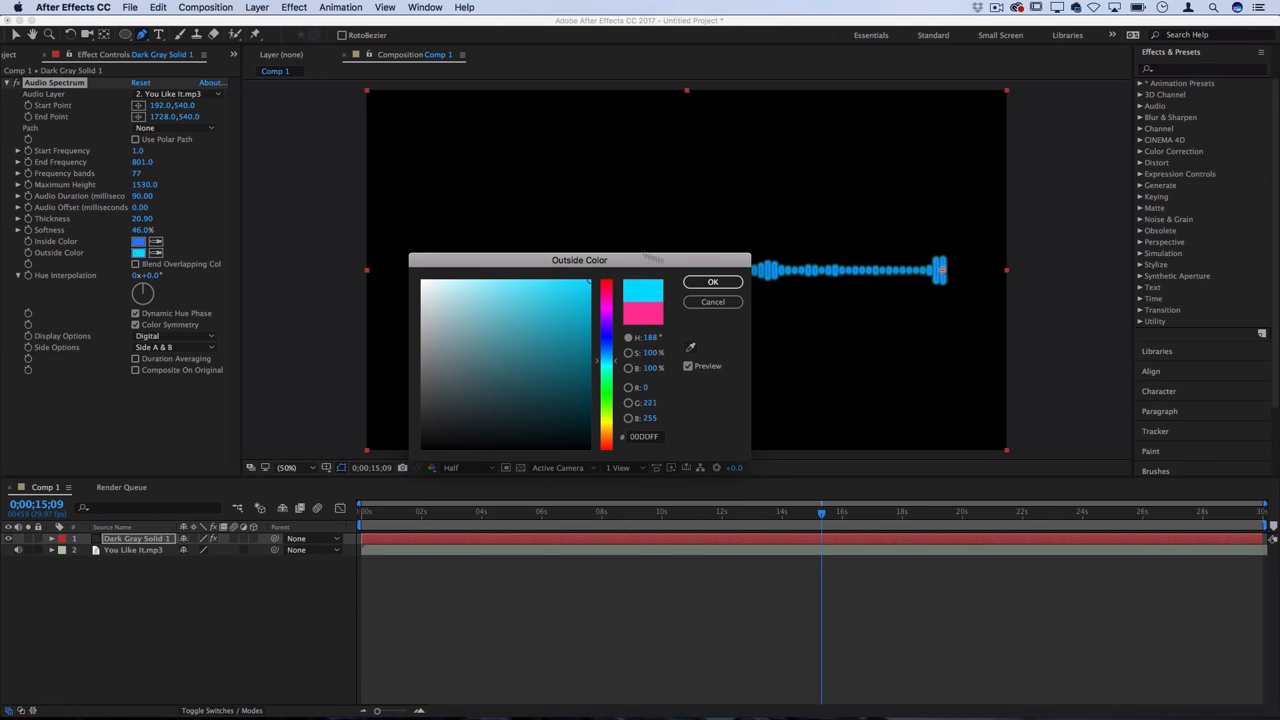
left_click(713, 281)
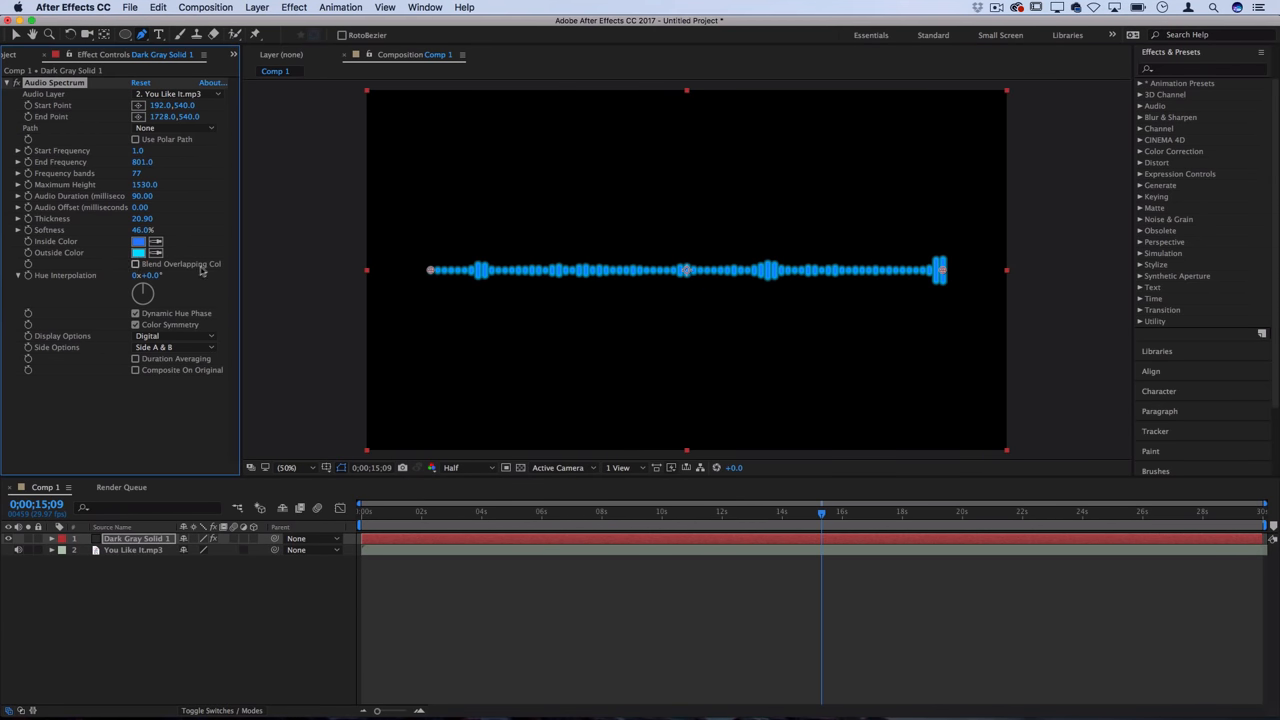
mouse_move(57, 284)
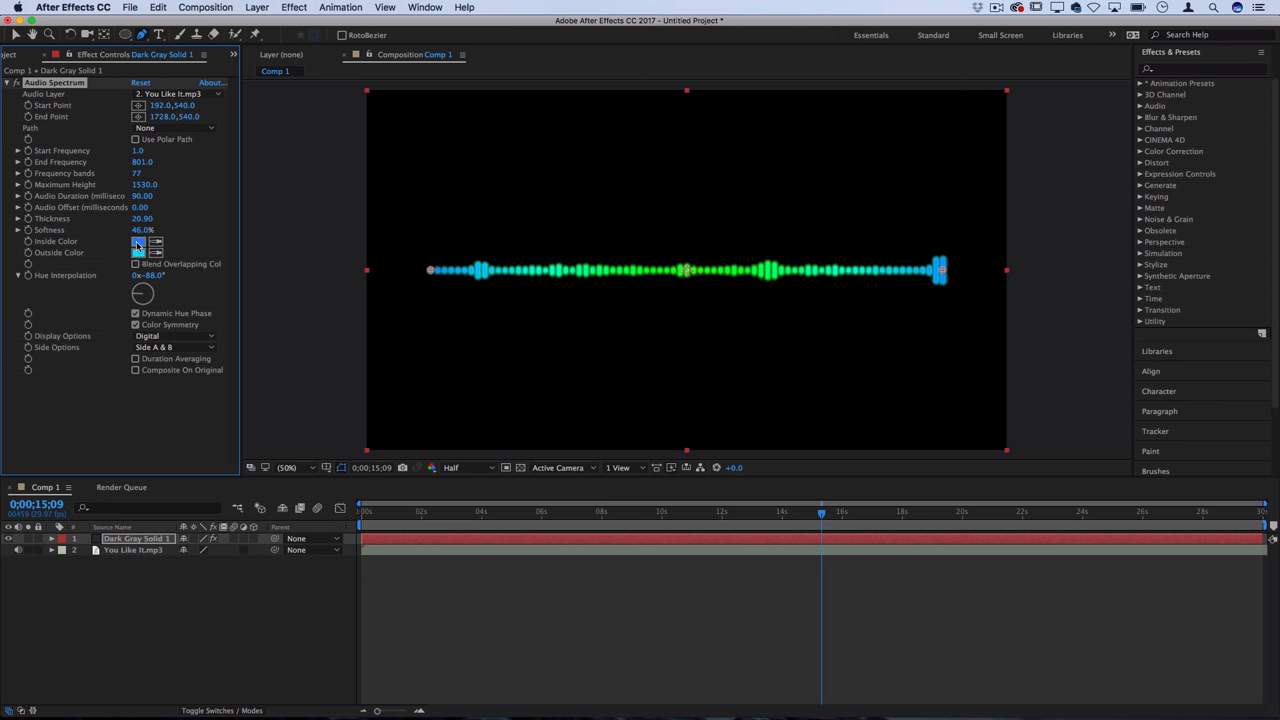
left_click(138, 241)
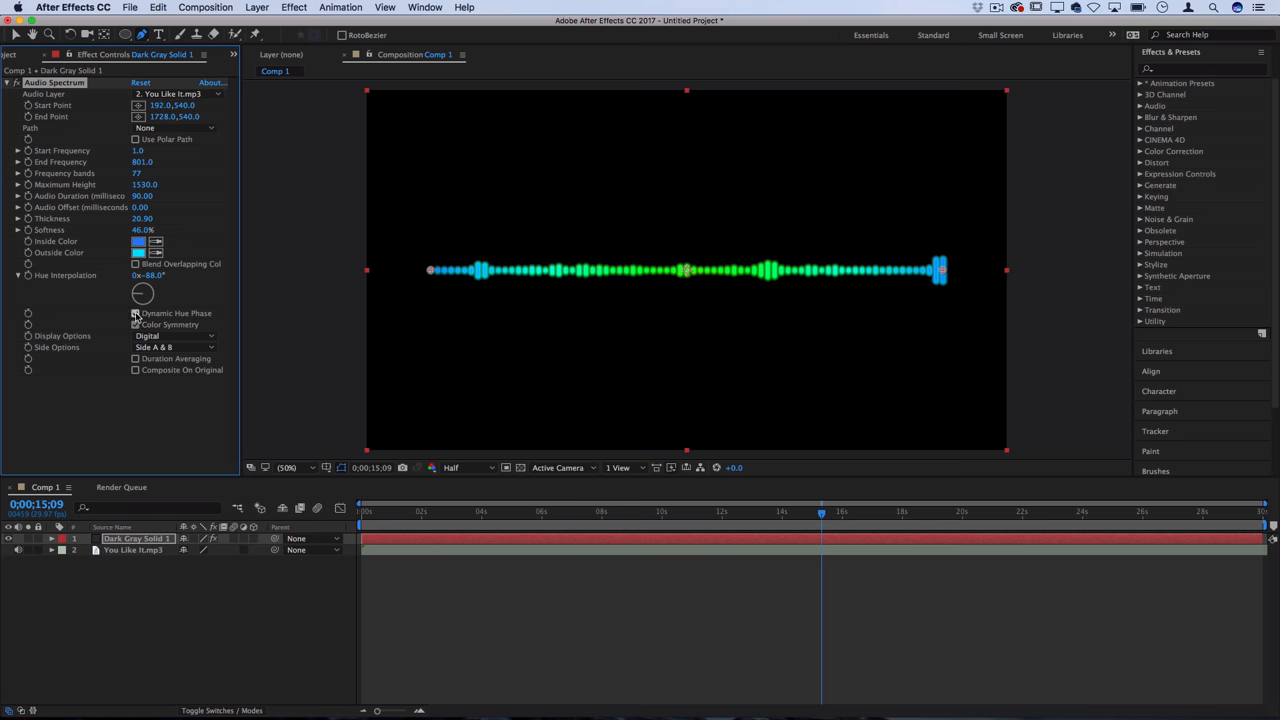
left_click(135, 313)
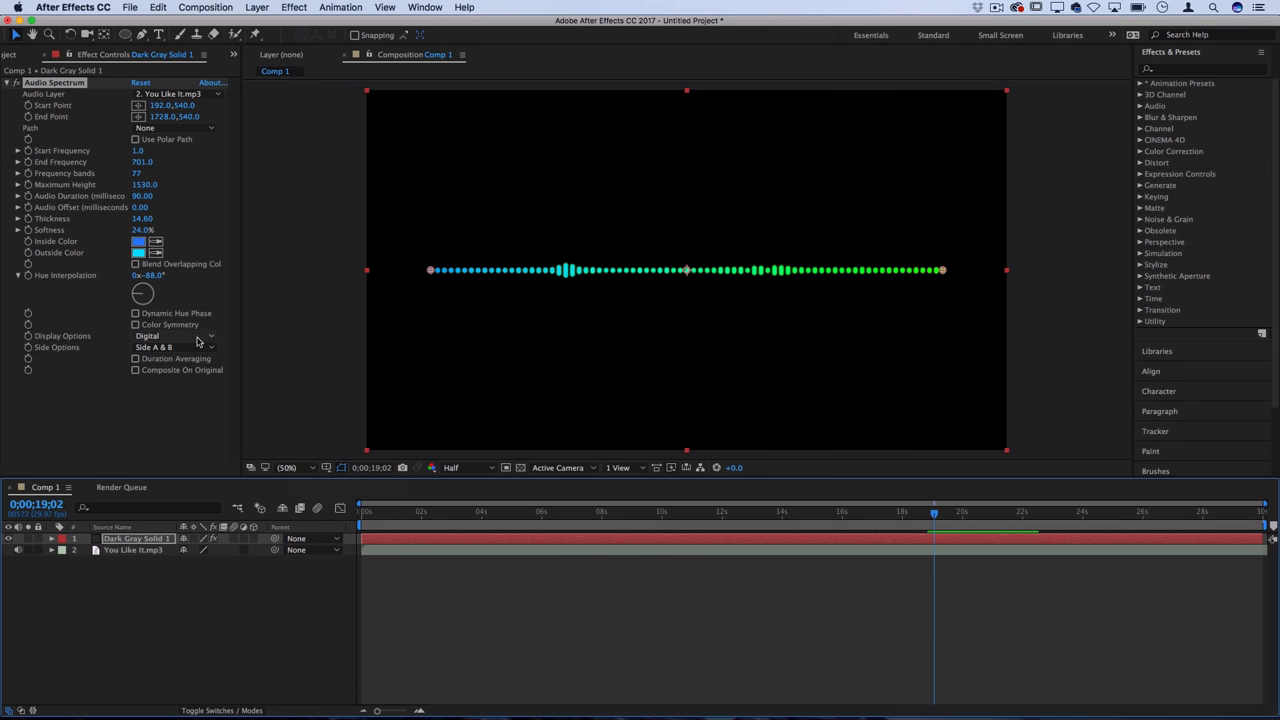
Step: Change Display Options to Analog dots after trying Analog lines
left_click(175, 335)
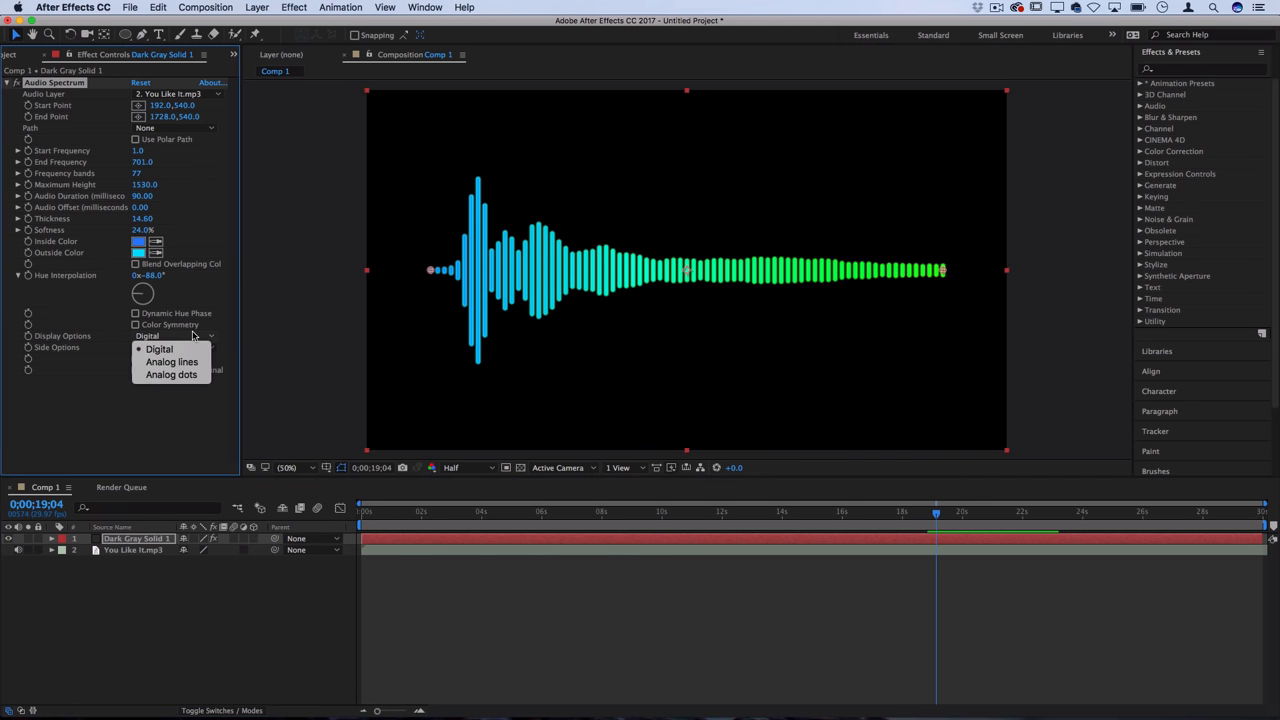
left_click(172, 361)
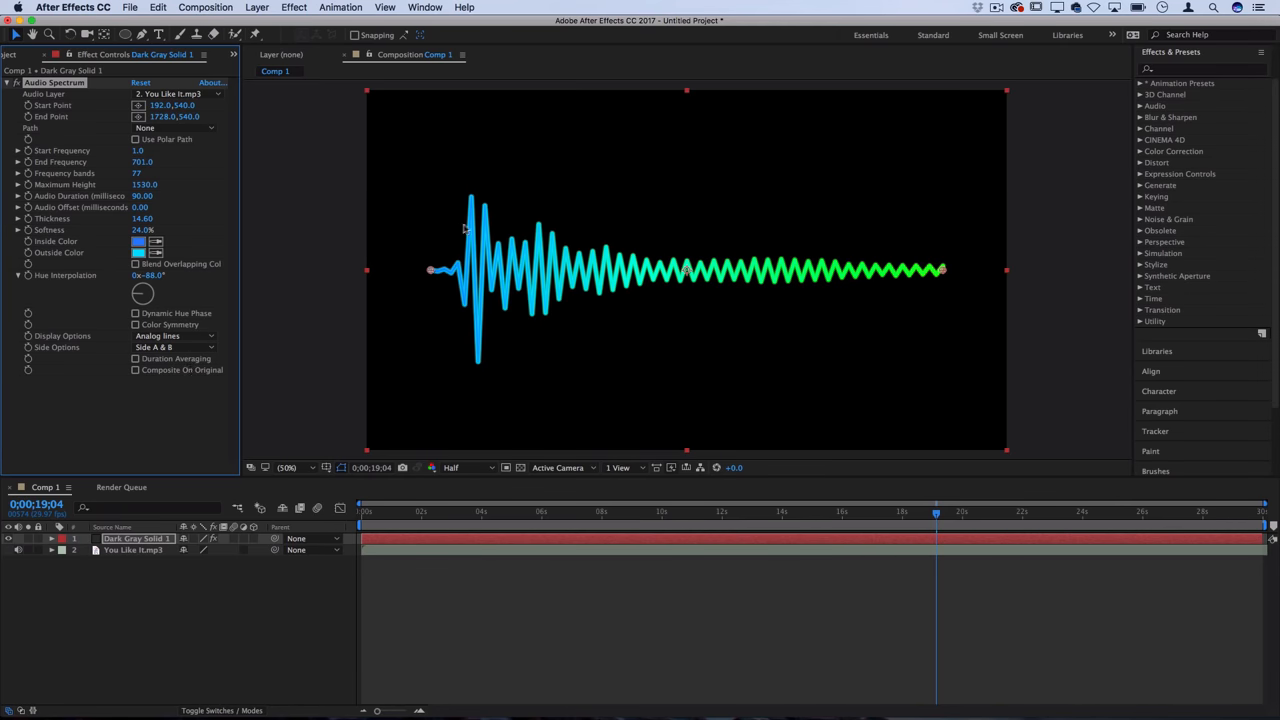
mouse_move(196, 345)
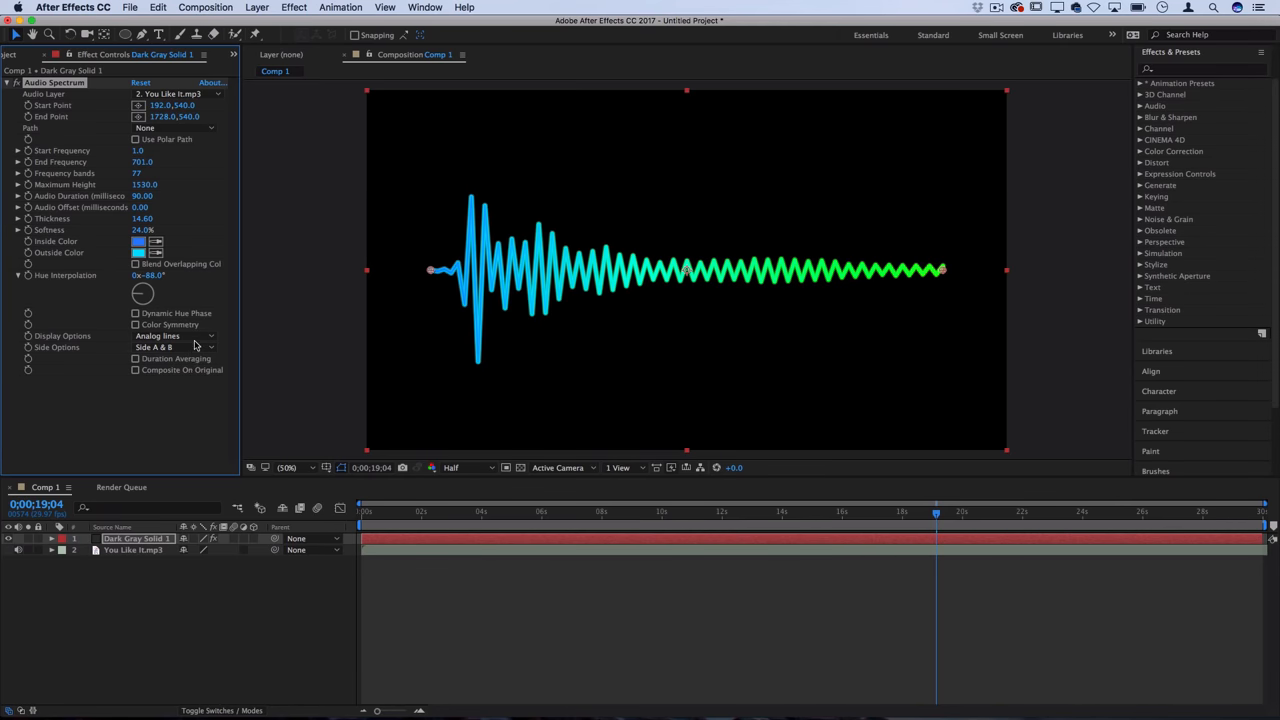
left_click(175, 335)
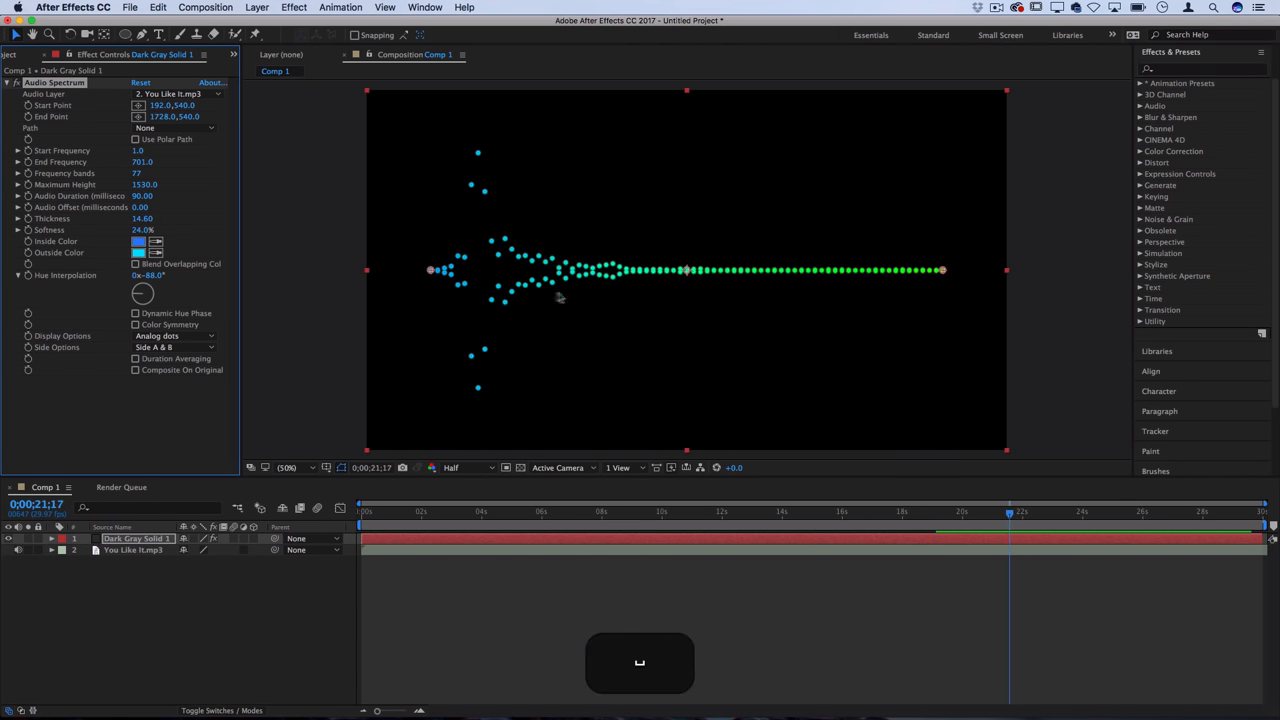
Step: Show the dots on Side A only, after trying Side B
left_click(175, 347)
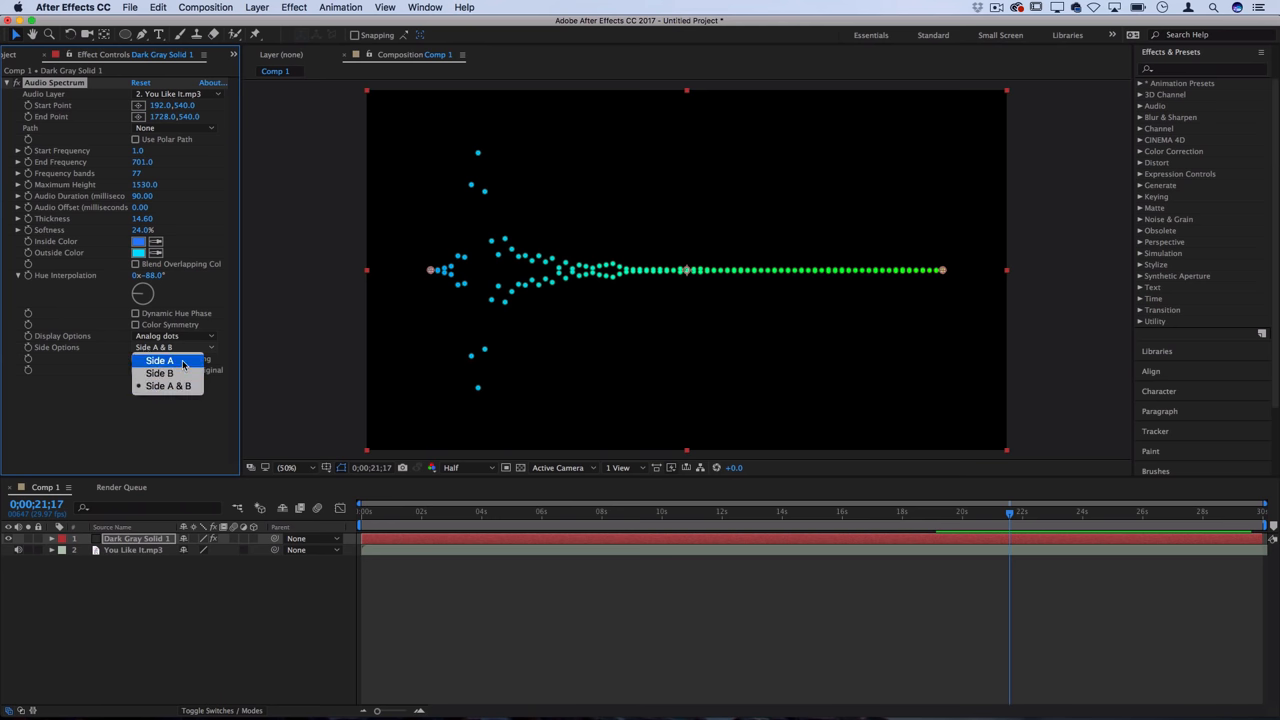
left_click(160, 360)
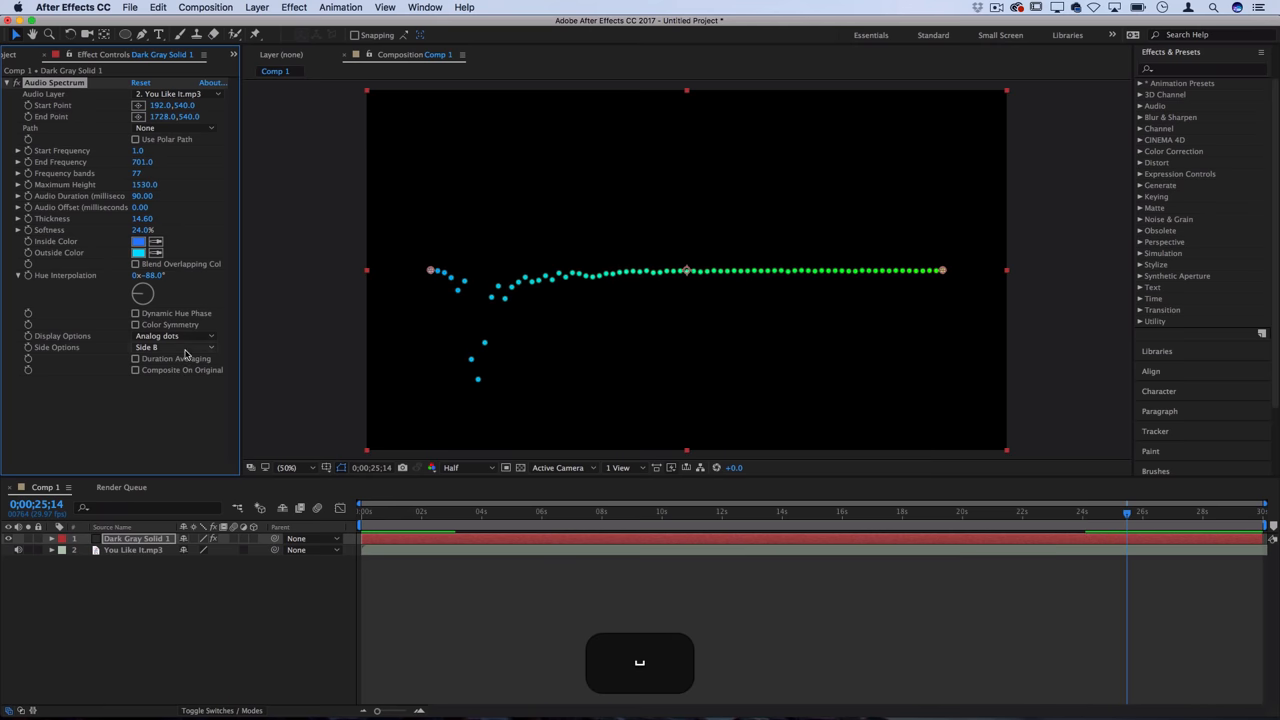
left_click(175, 347)
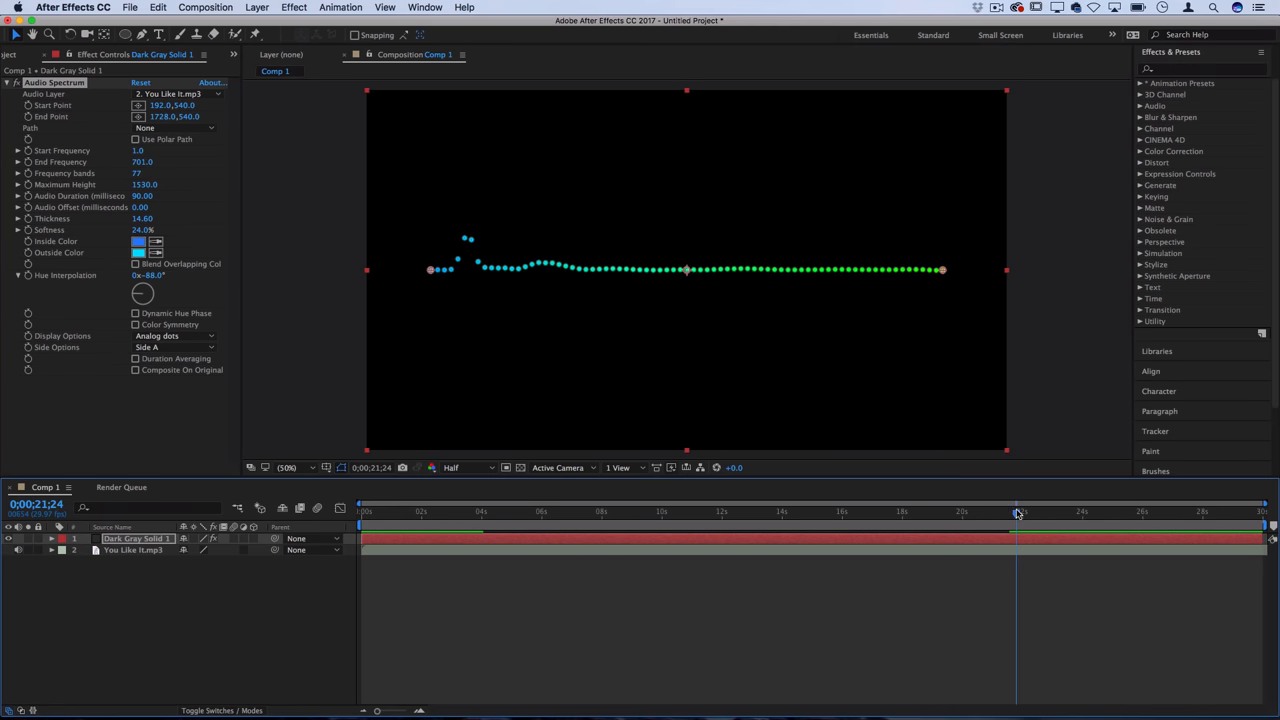
mouse_move(1018, 512)
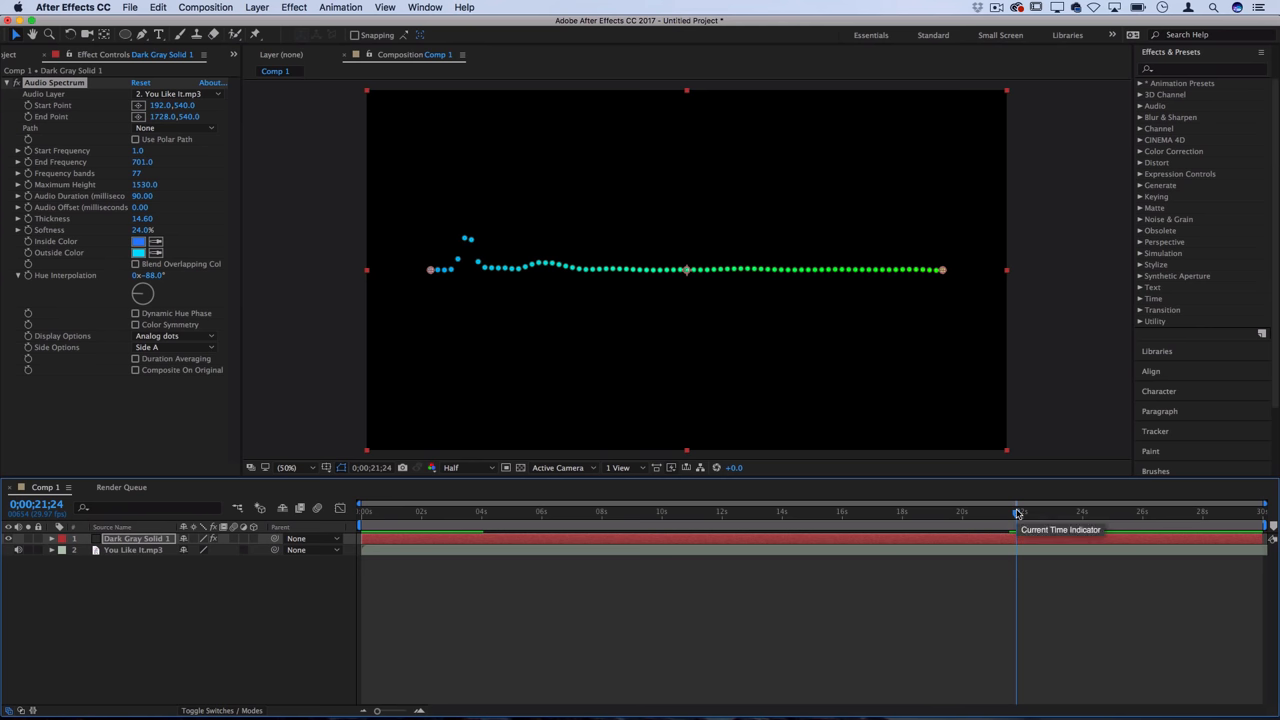
mouse_move(192, 331)
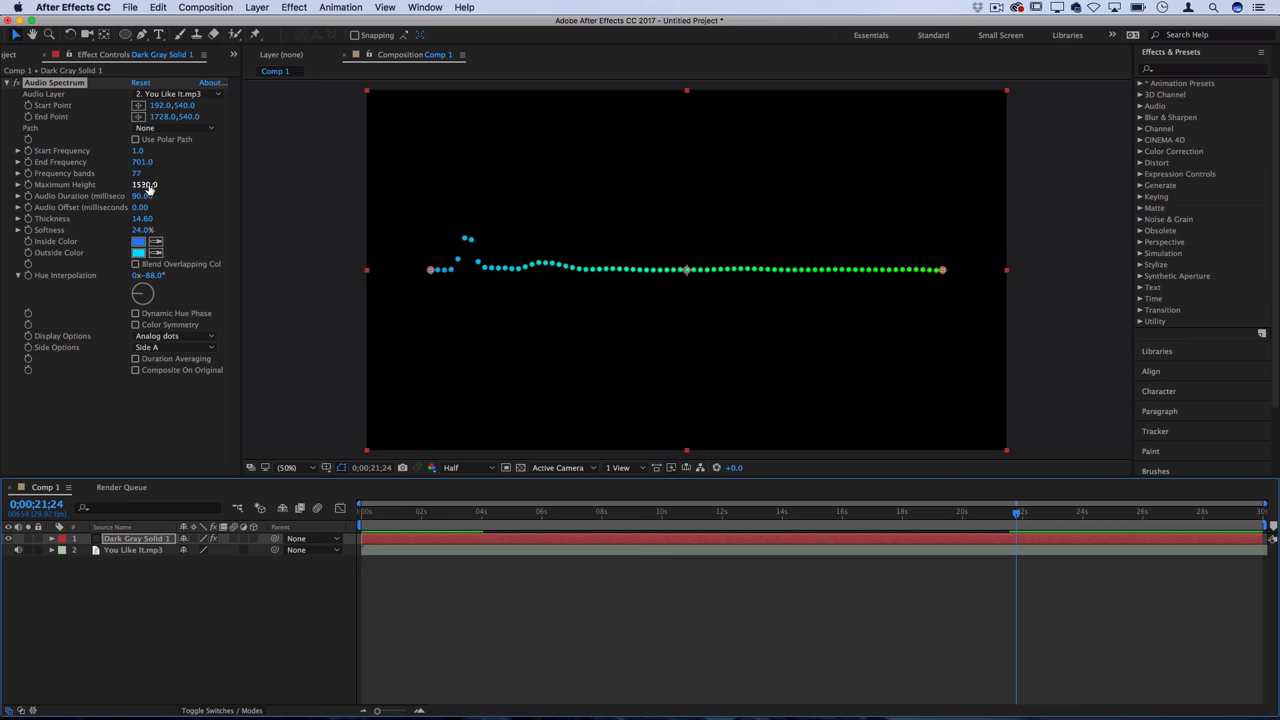
Step: Reduce Frequency Bands to 37, switch to Digital display, Thickness 12.4, Softness 0%
left_click_drag(145, 184, 160, 184)
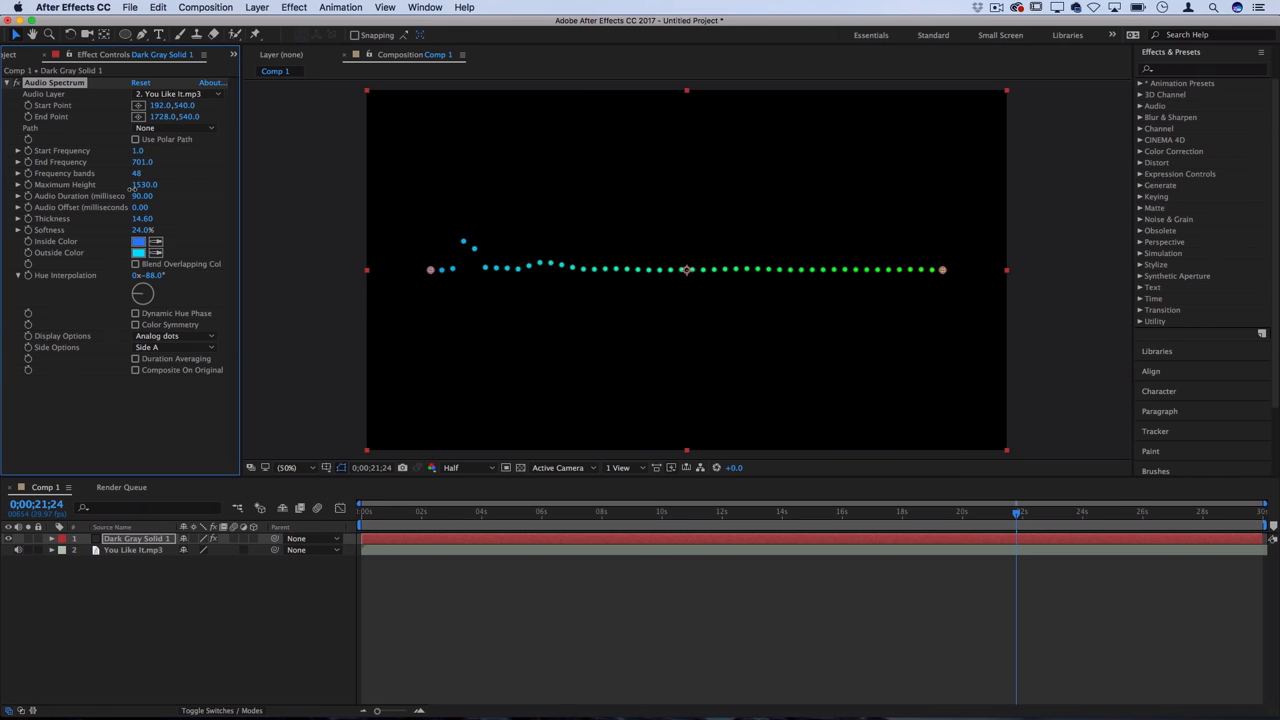
left_click(175, 335)
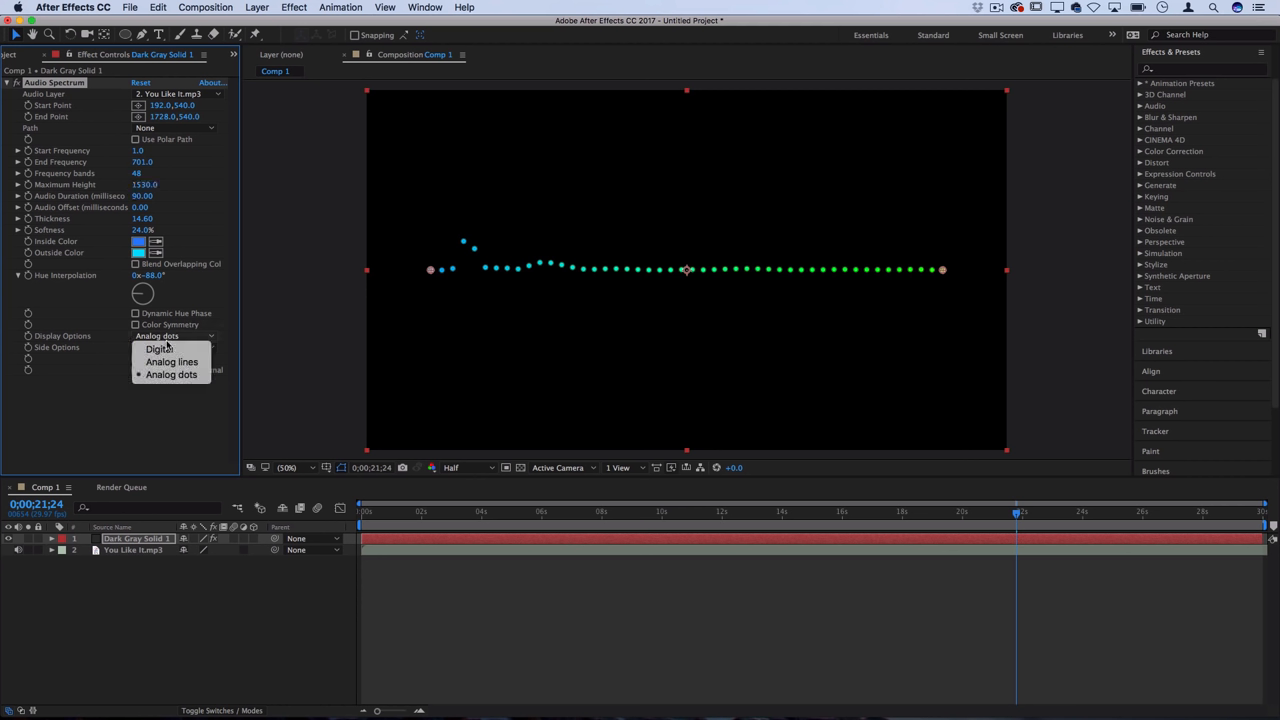
left_click(158, 348)
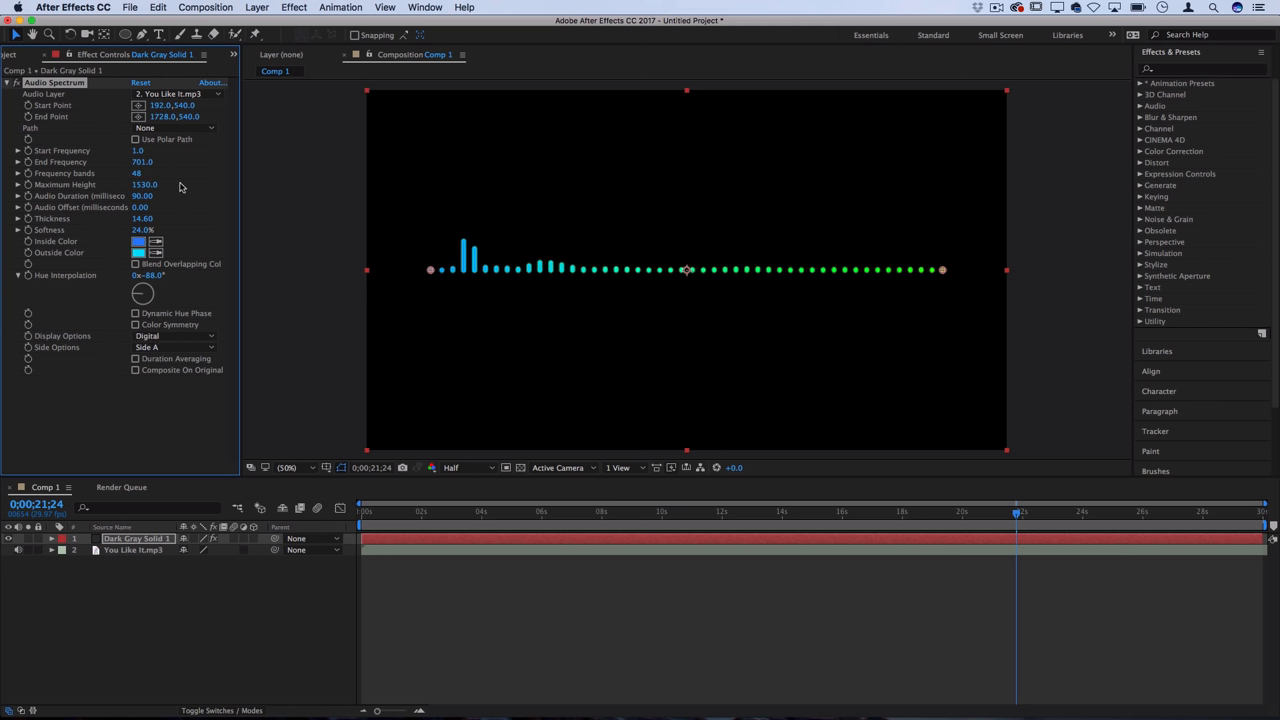
left_click(140, 230)
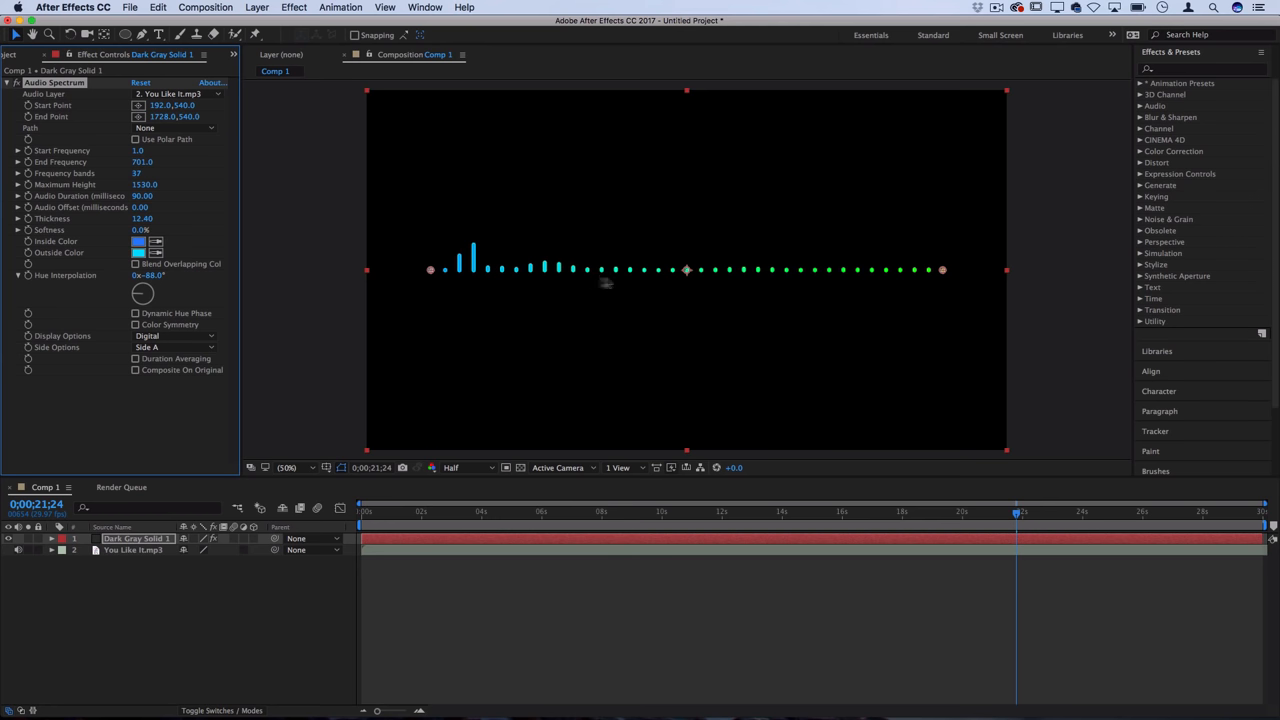
mouse_move(665, 268)
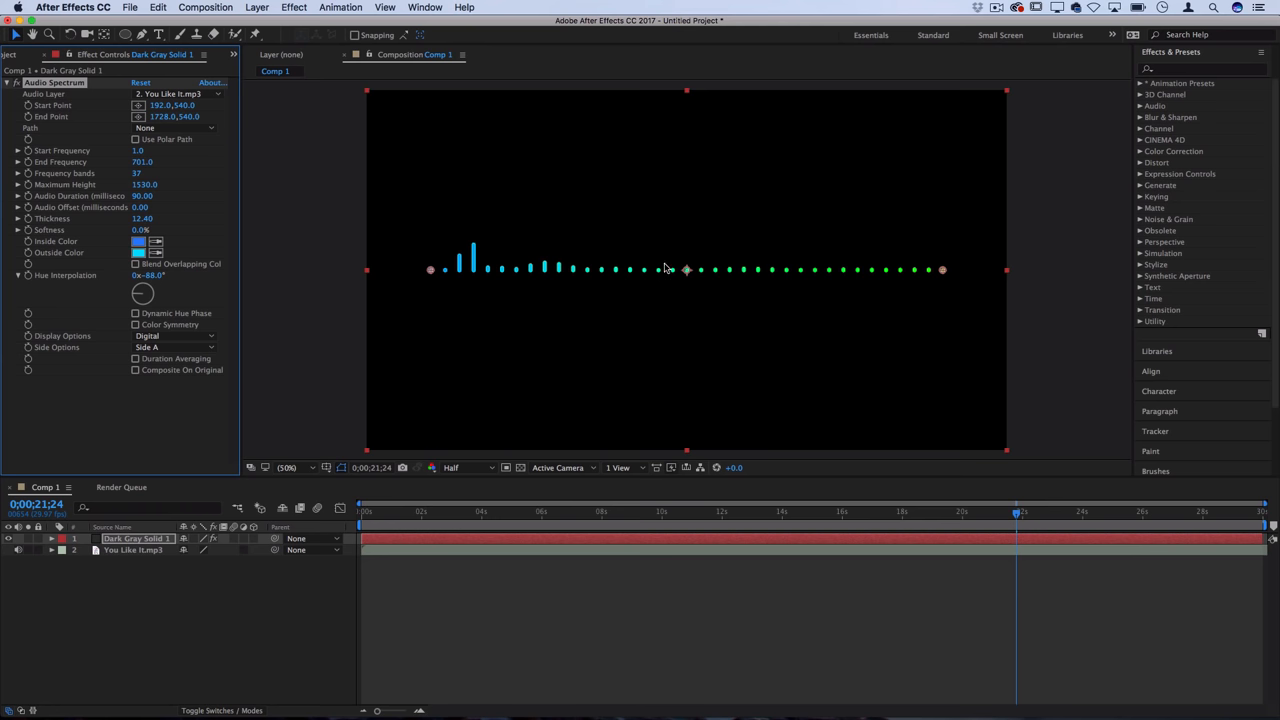
mouse_move(932, 373)
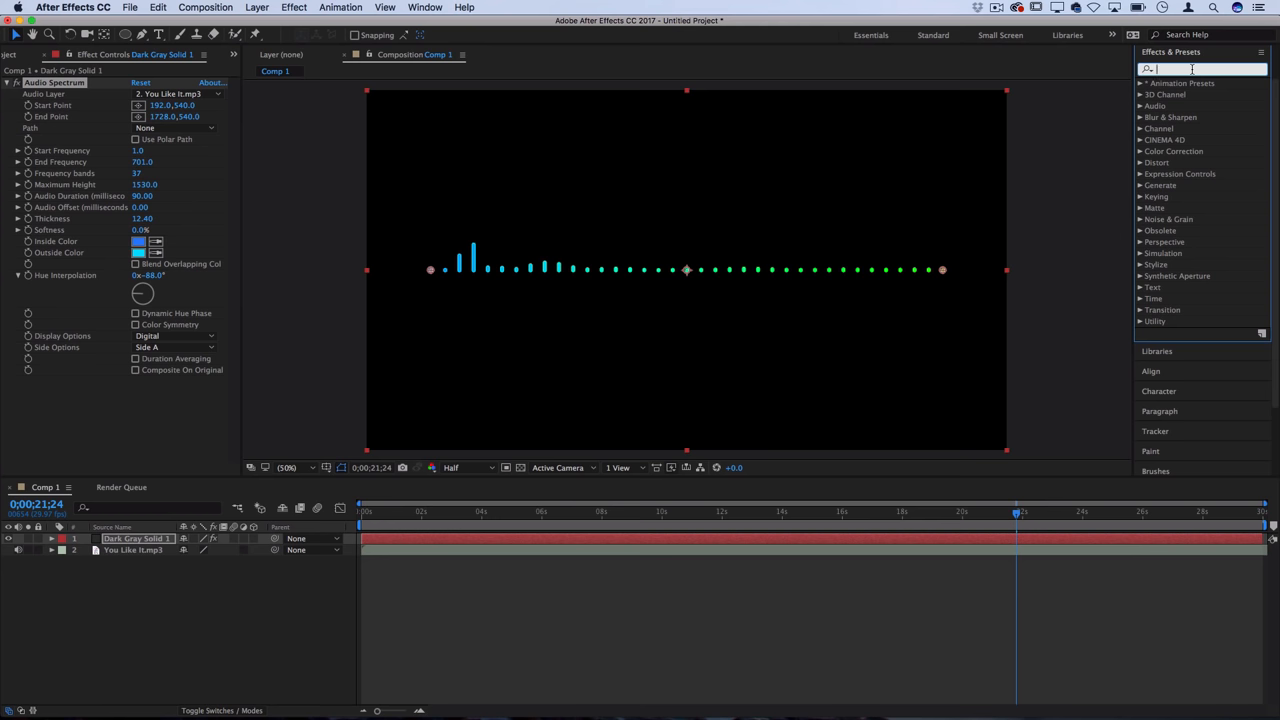
Step: Apply Venetian Blinds with Direction 90° and Completion 39% to slice the bars into blocks
left_click(1141, 309)
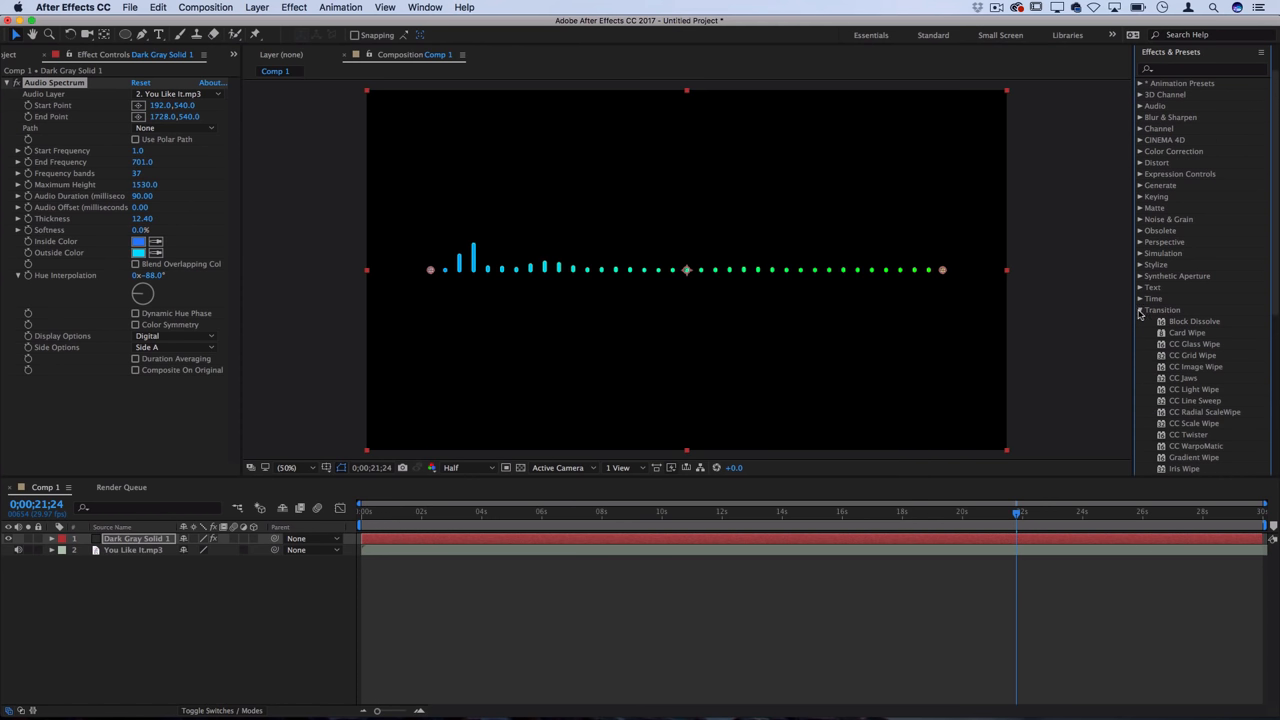
scroll("down", 3)
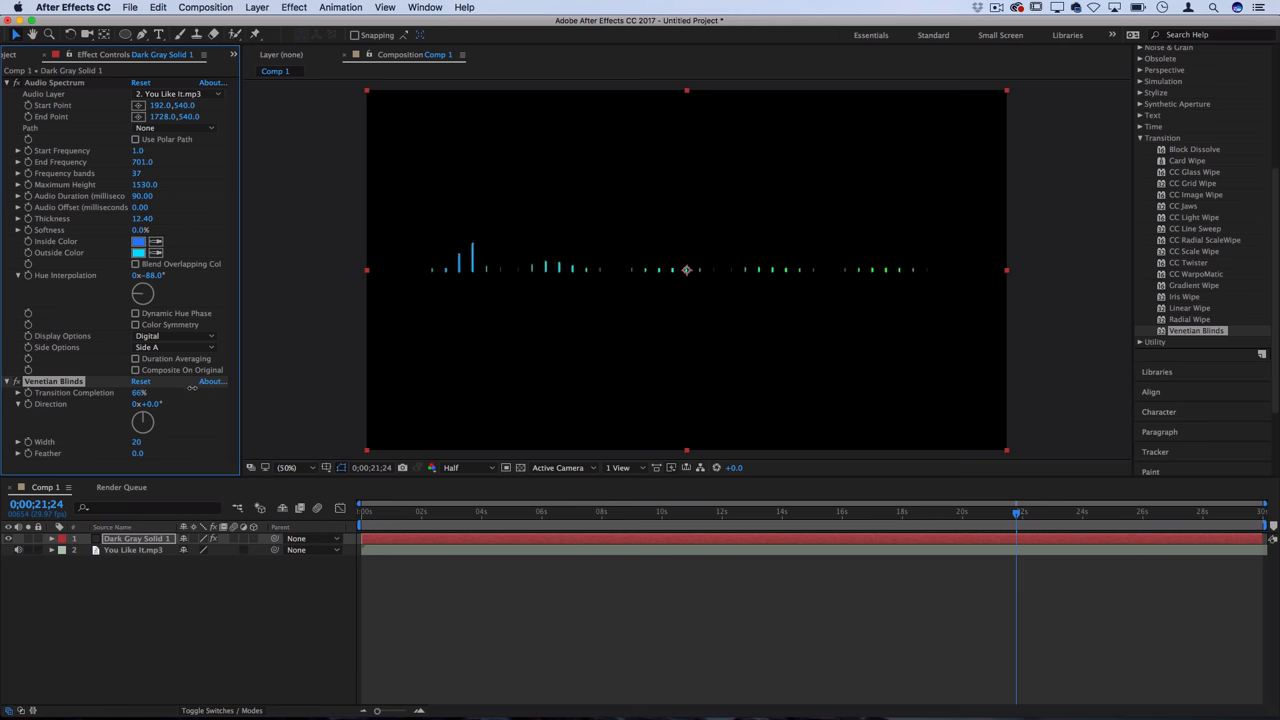
left_click_drag(138, 392, 155, 428)
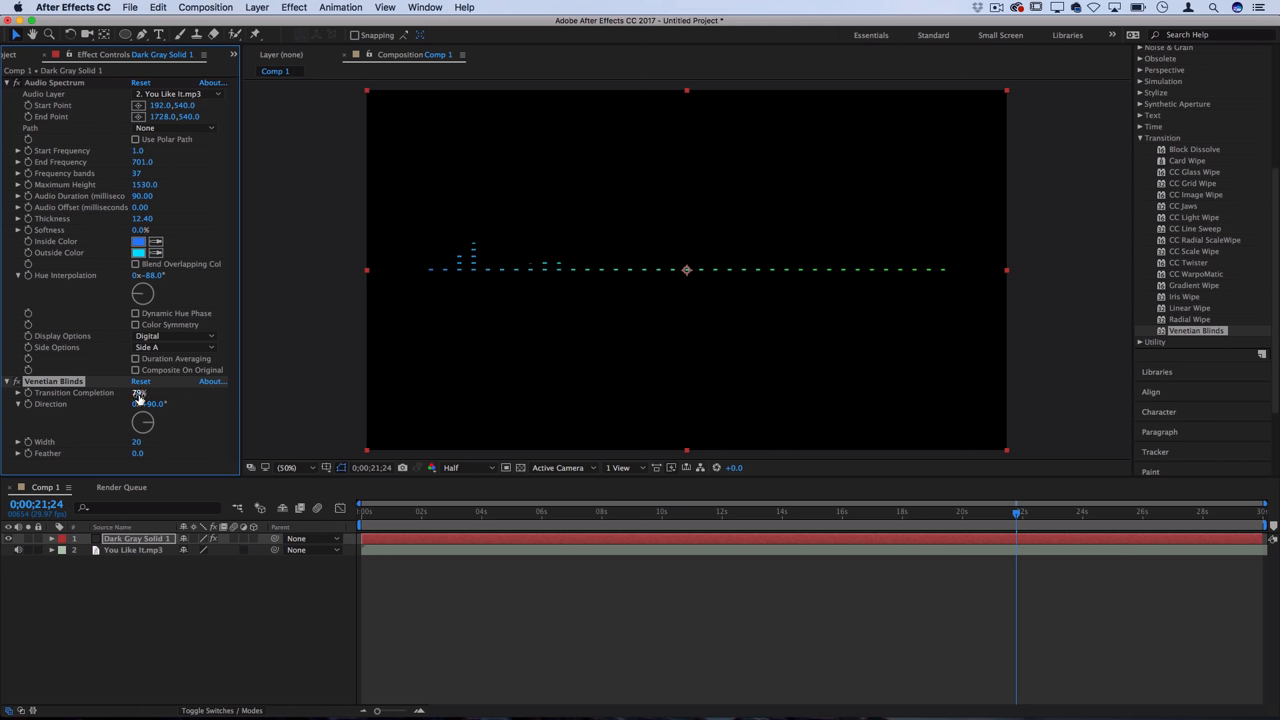
left_click_drag(138, 392, 145, 392)
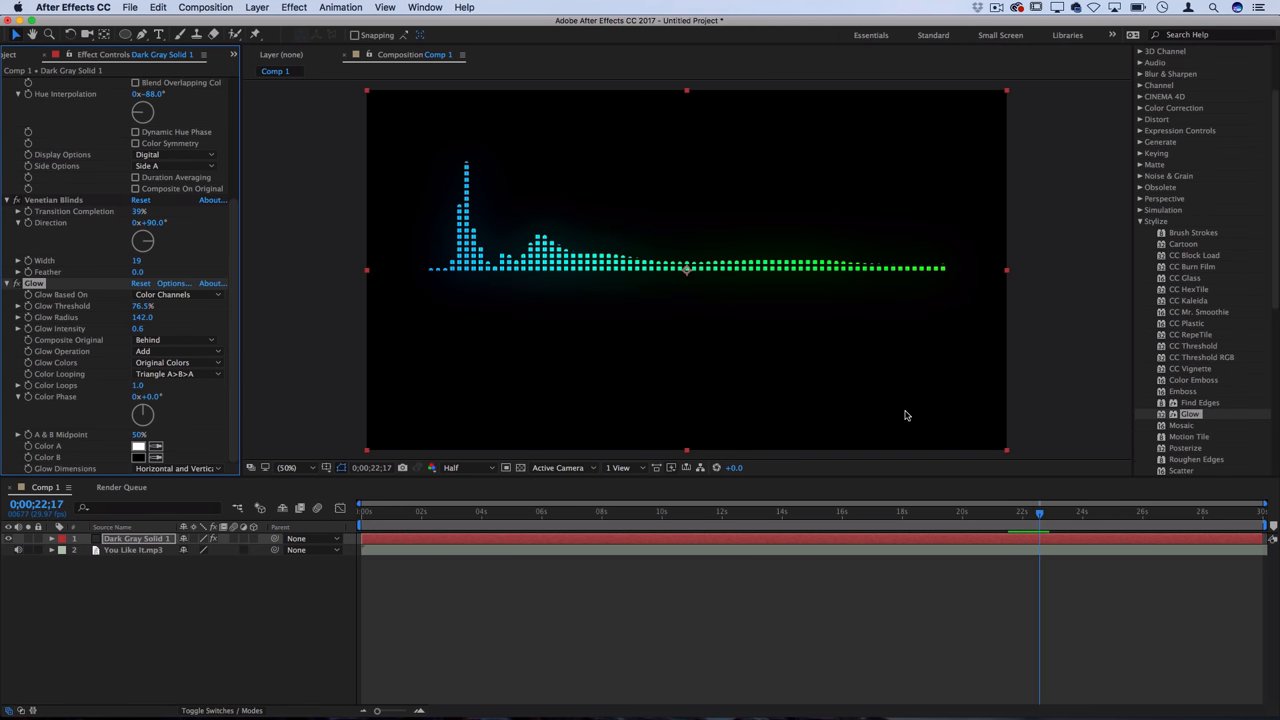
mouse_move(1140, 225)
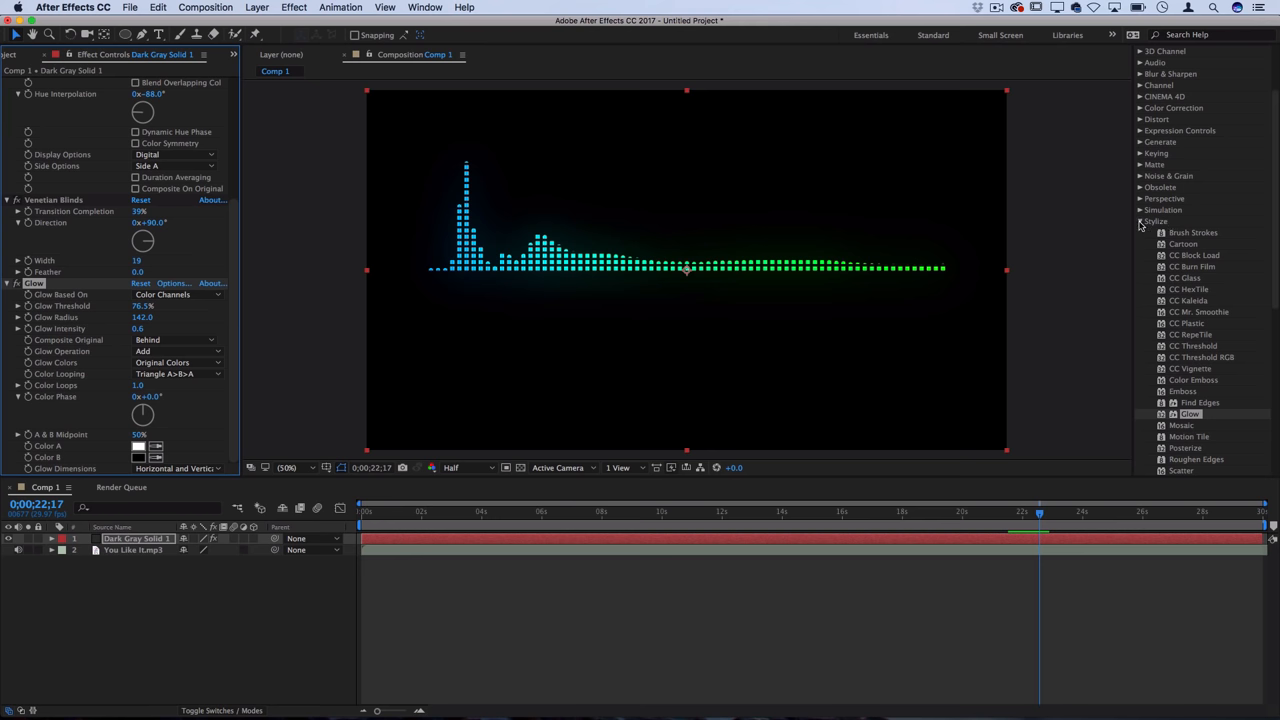
Step: Collapse the Stylize category in the Effects & Presets panel
left_click(1142, 221)
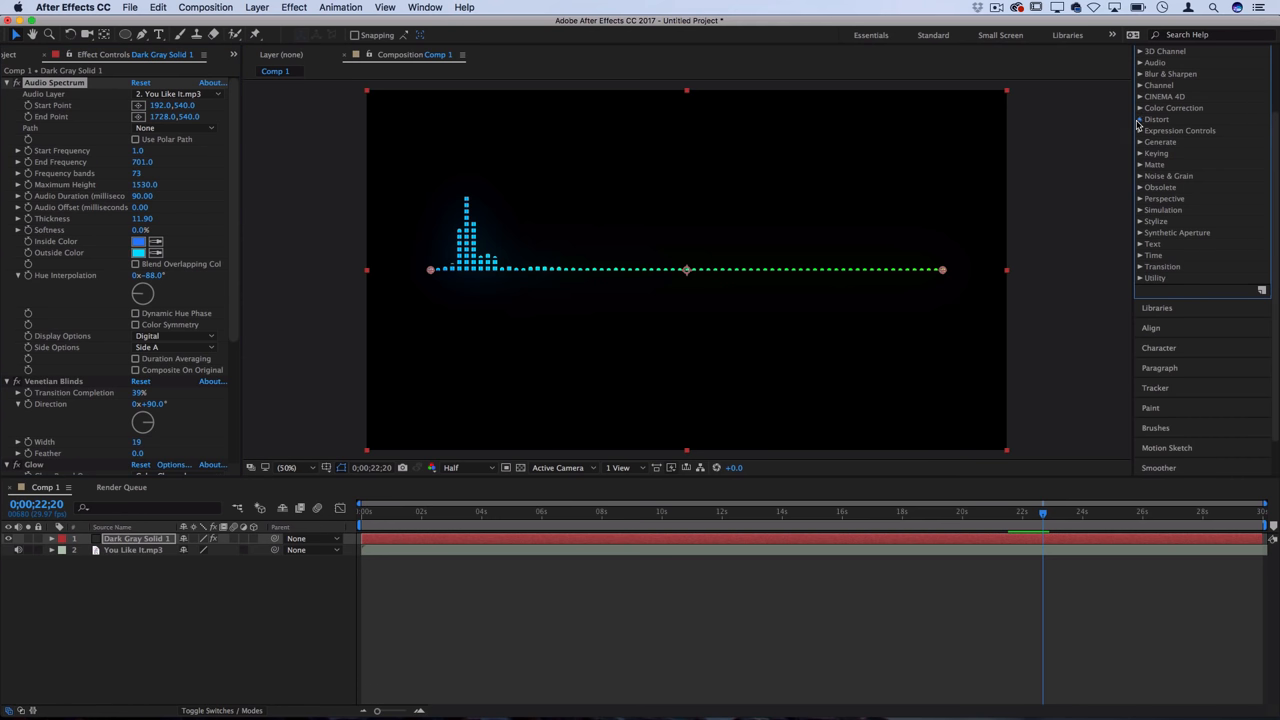
Step: Apply Distort > Polar Coordinates with Rect to Polar conversion and 100% interpolation
left_click(1139, 119)
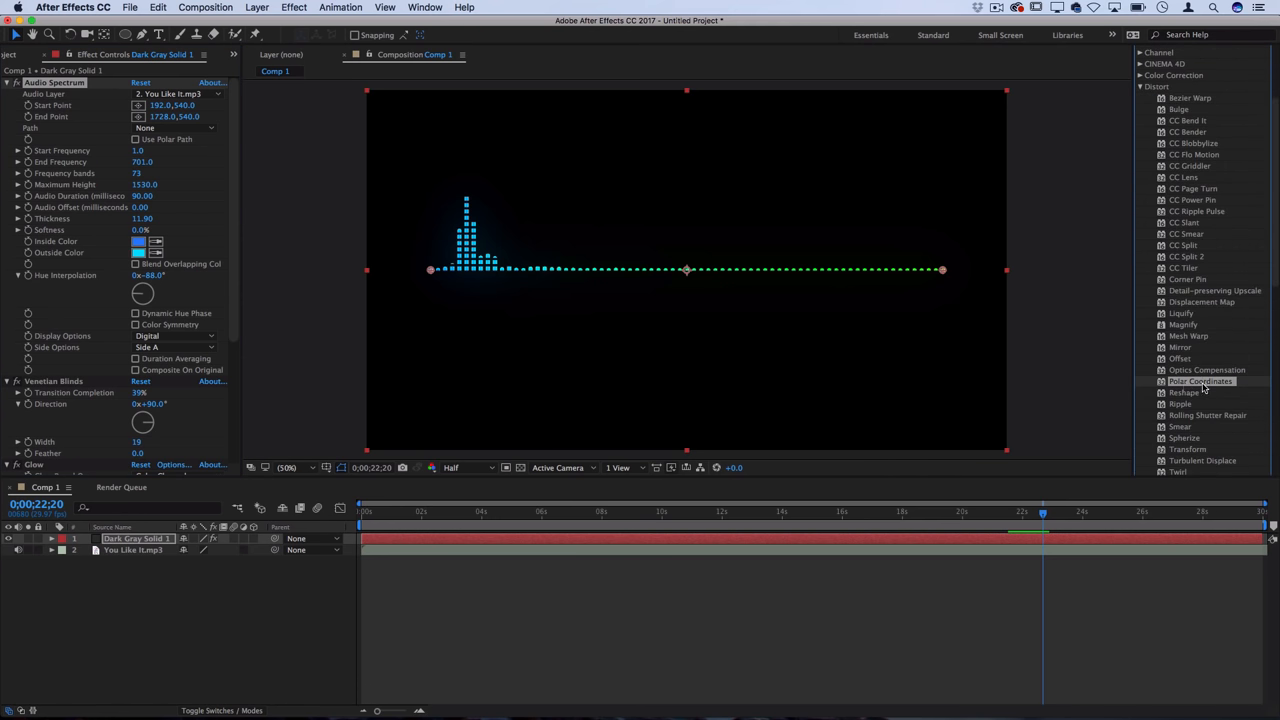
scroll("down", 3)
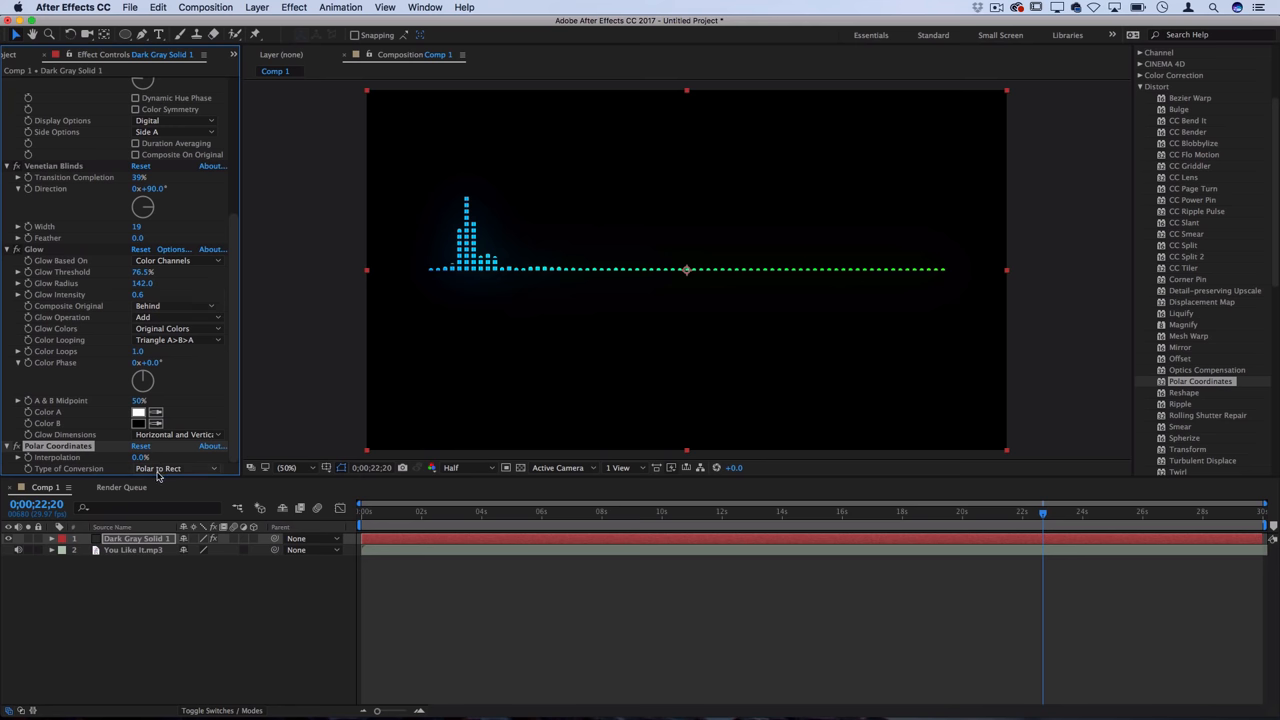
left_click(175, 468)
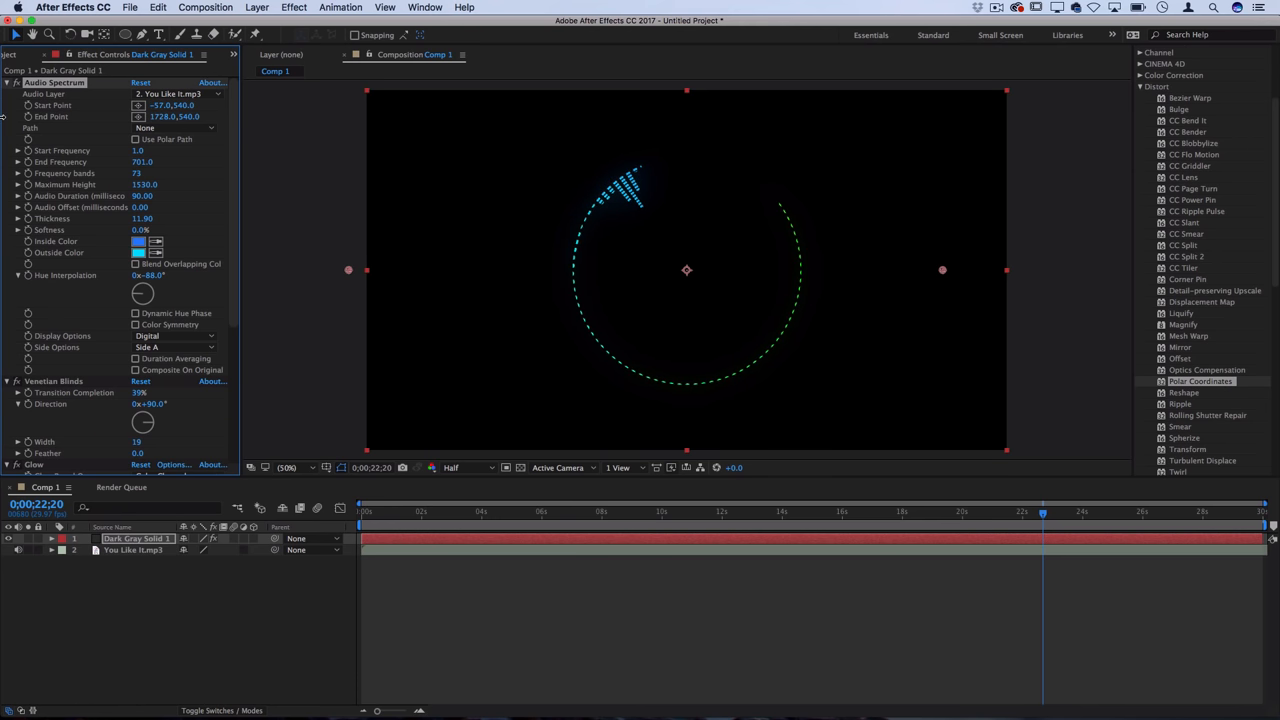
Step: Extend the Audio Spectrum end point rightward and preview a later moment in the song
left_click_drag(942, 270, 977, 270)
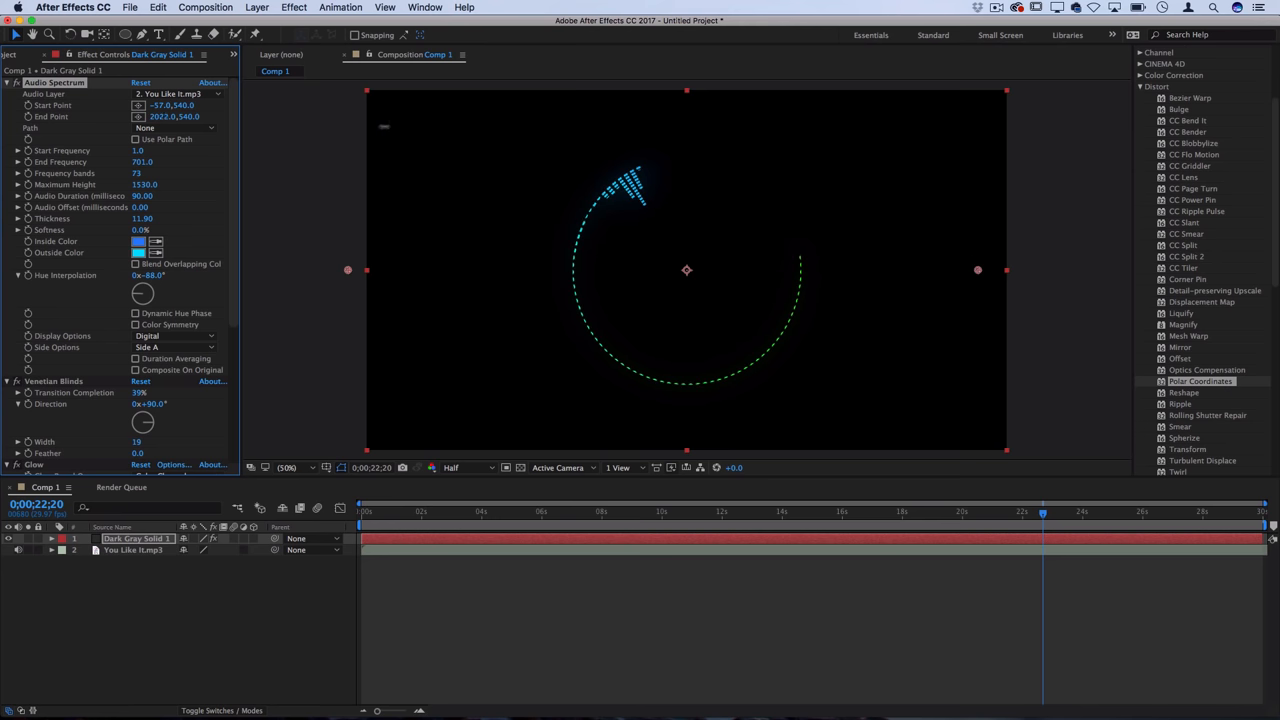
left_click(175, 347)
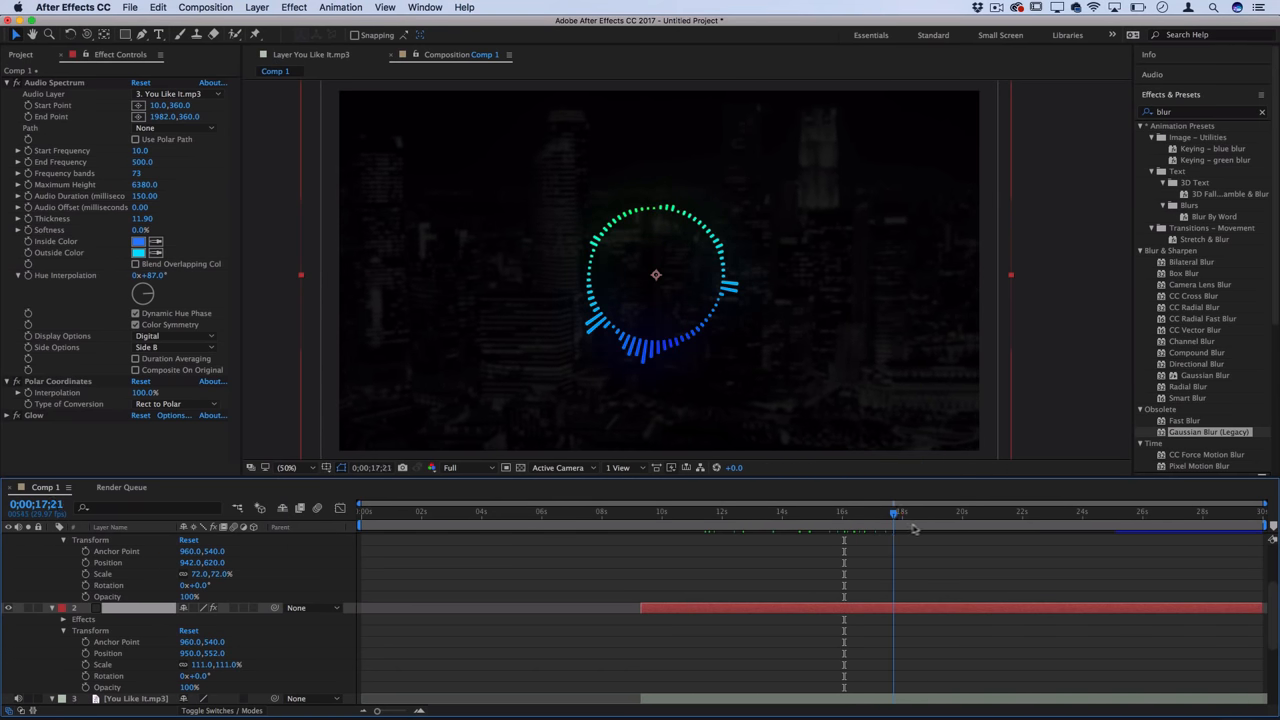
left_click(988, 511)
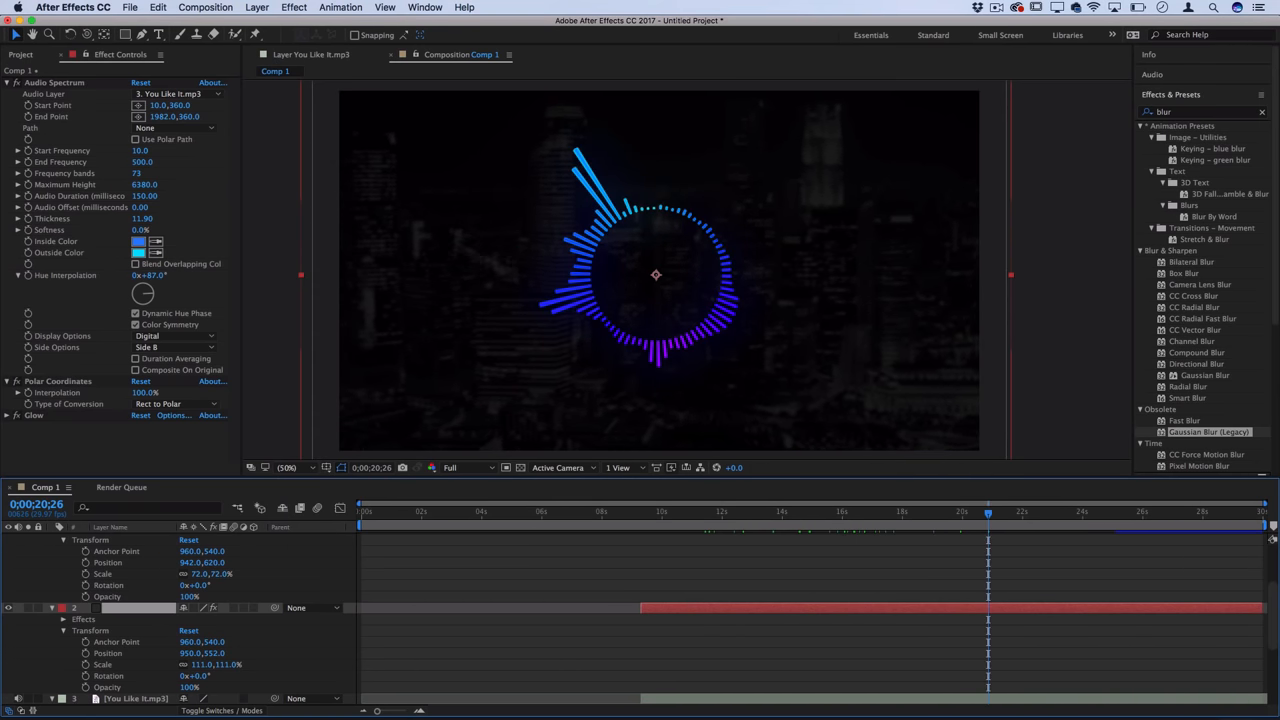